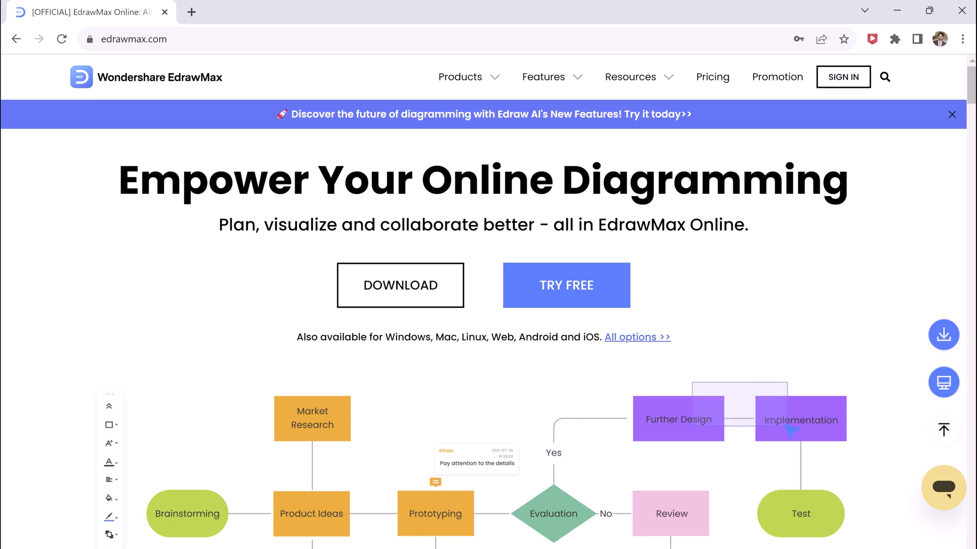
Step: Get the desktop version of EdrawMax and reach the New templates screen
click(108, 498)
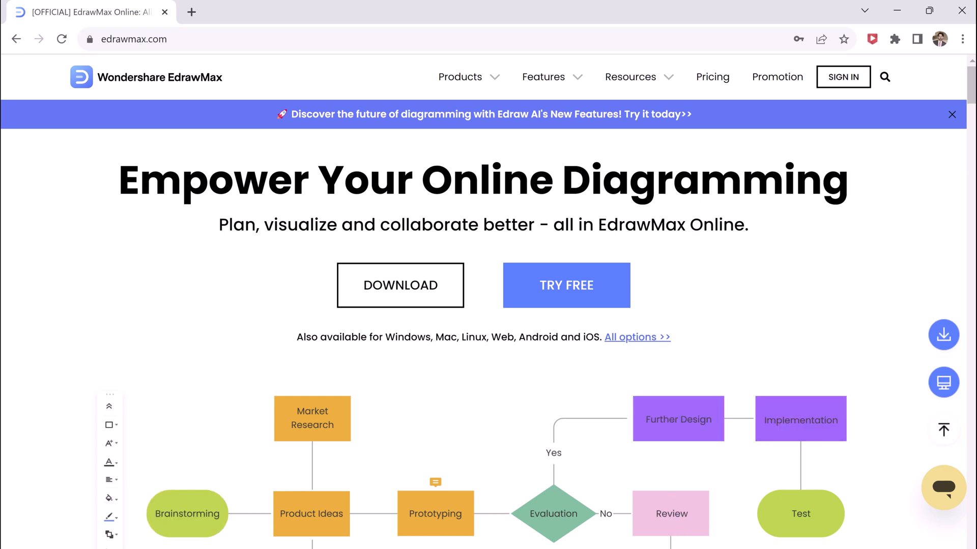
mouse_move(434, 495)
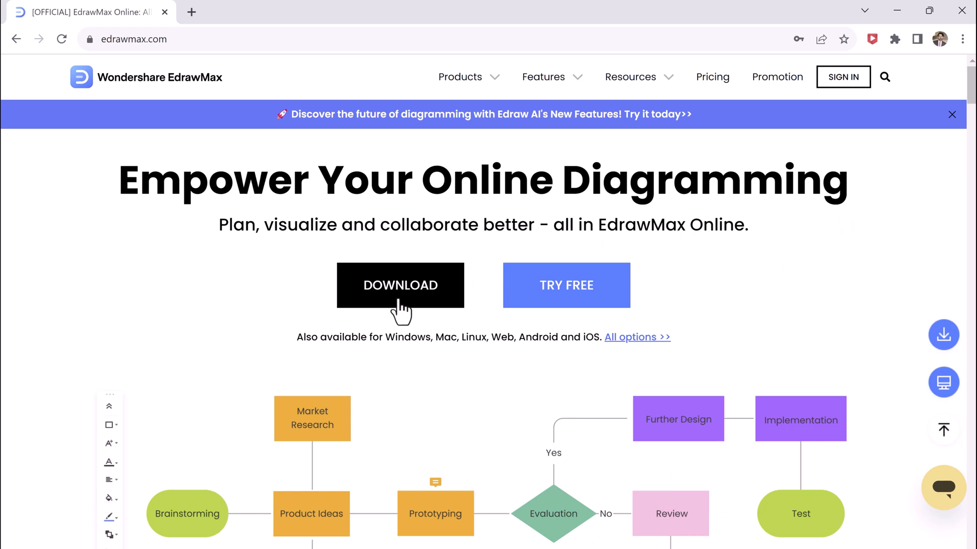
click(400, 285)
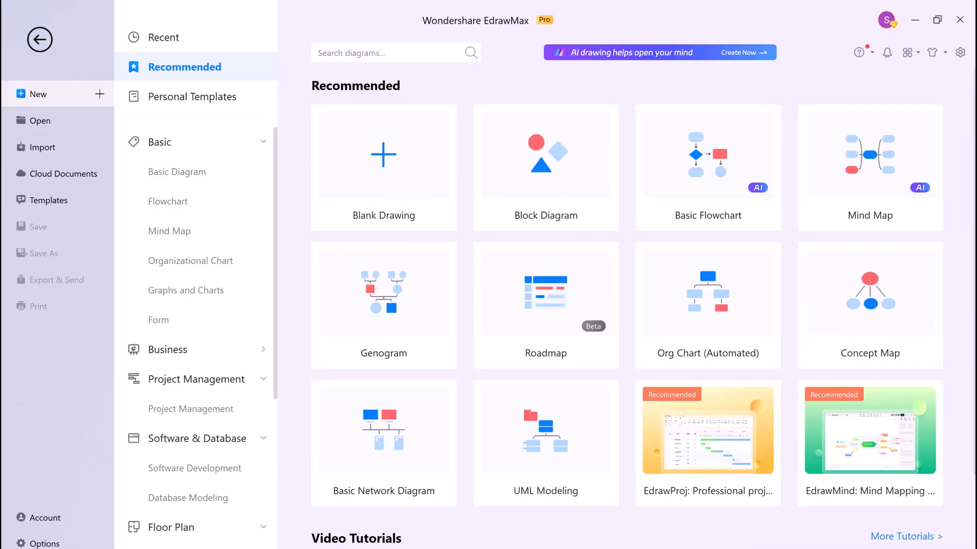
mouse_move(525, 82)
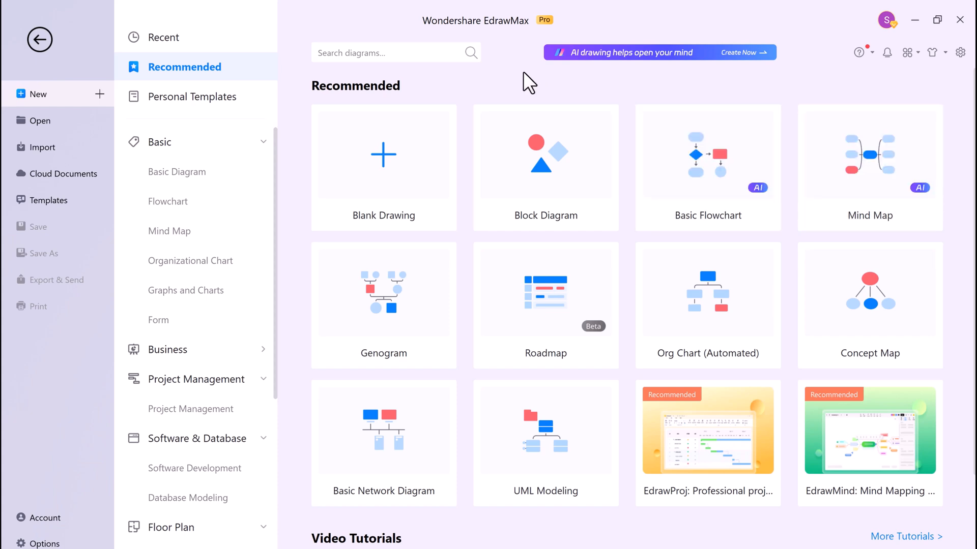
scroll(down, 3)
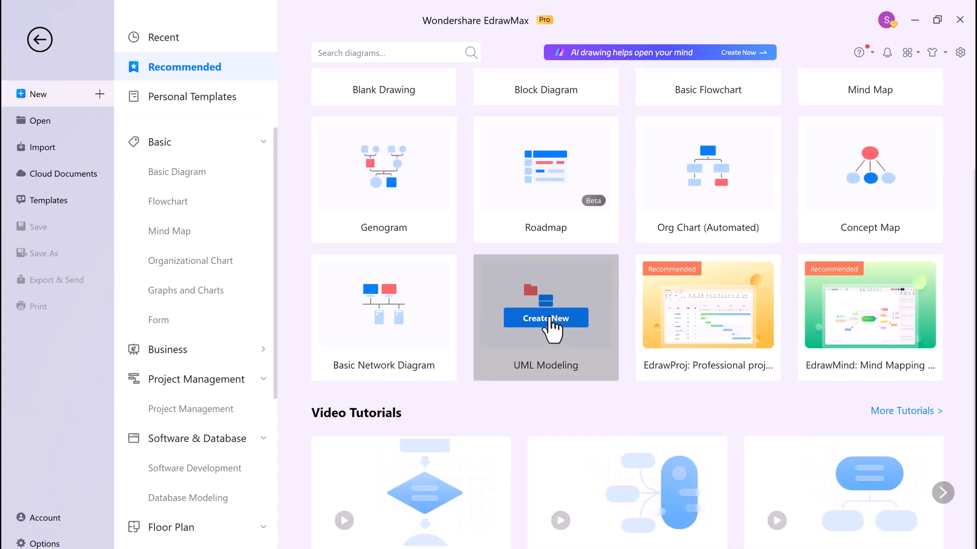
Step: Browse Mind Map, Graphs and Charts and other categories, ending on the flowchart diagram types
click(177, 172)
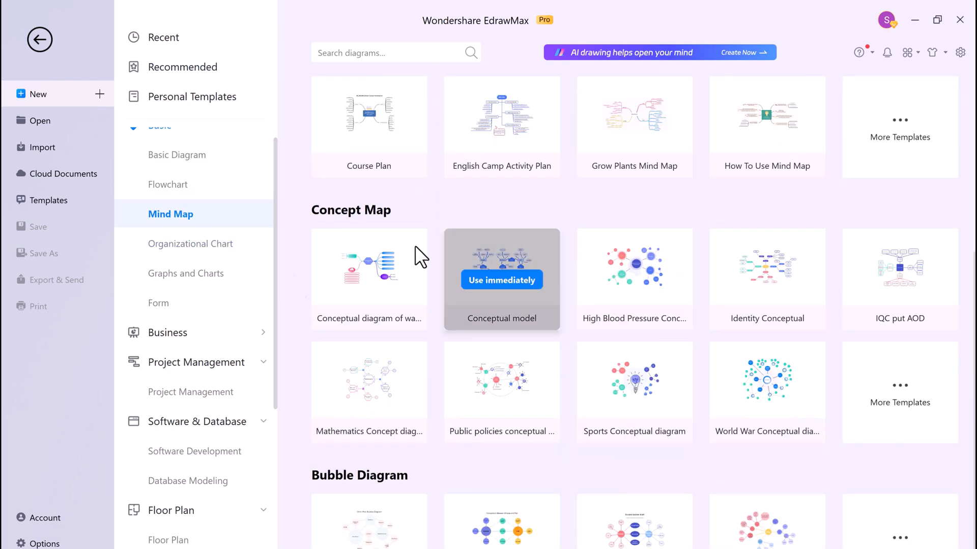
click(185, 273)
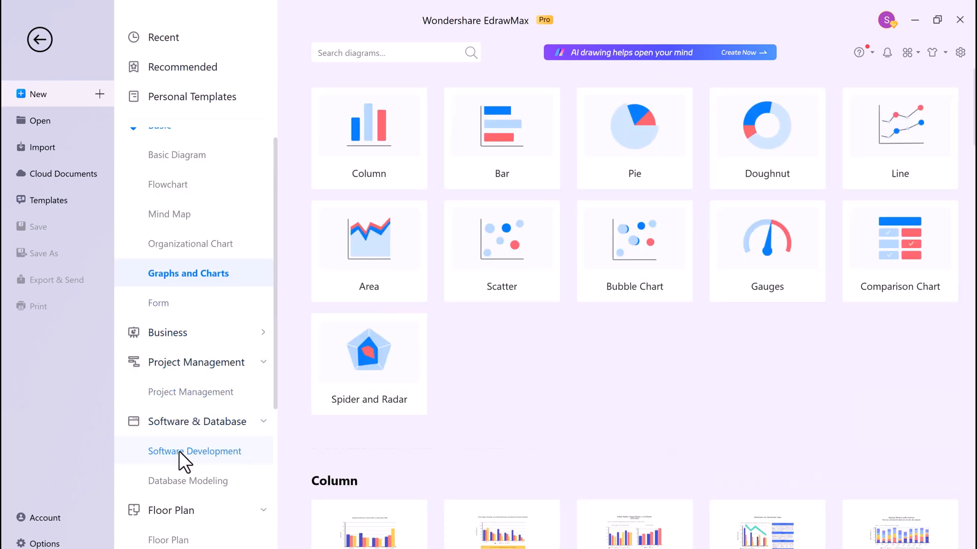
click(194, 452)
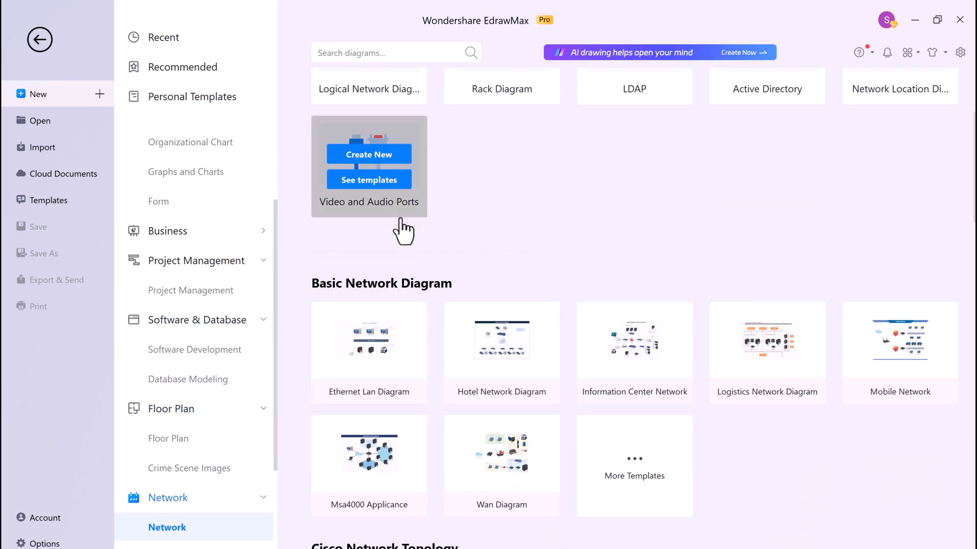
click(169, 201)
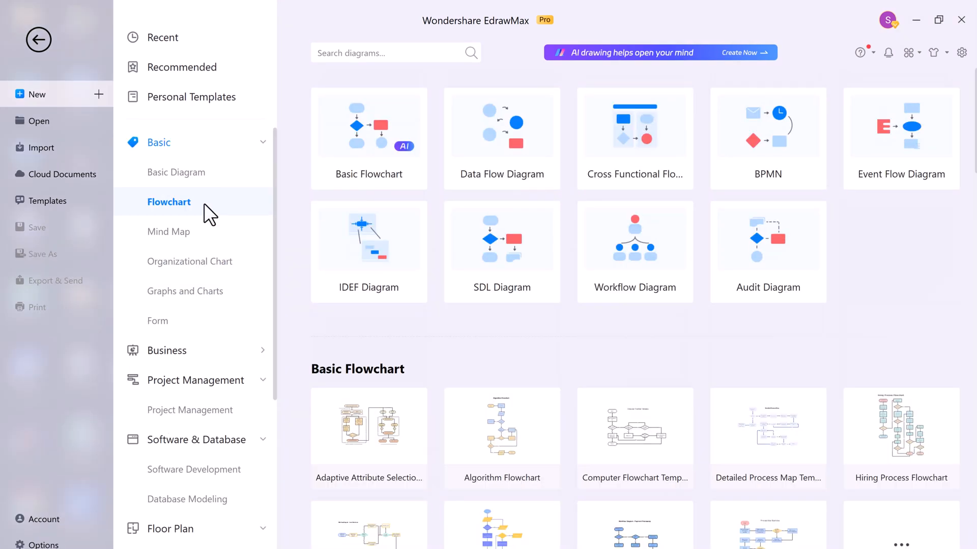
mouse_move(369, 127)
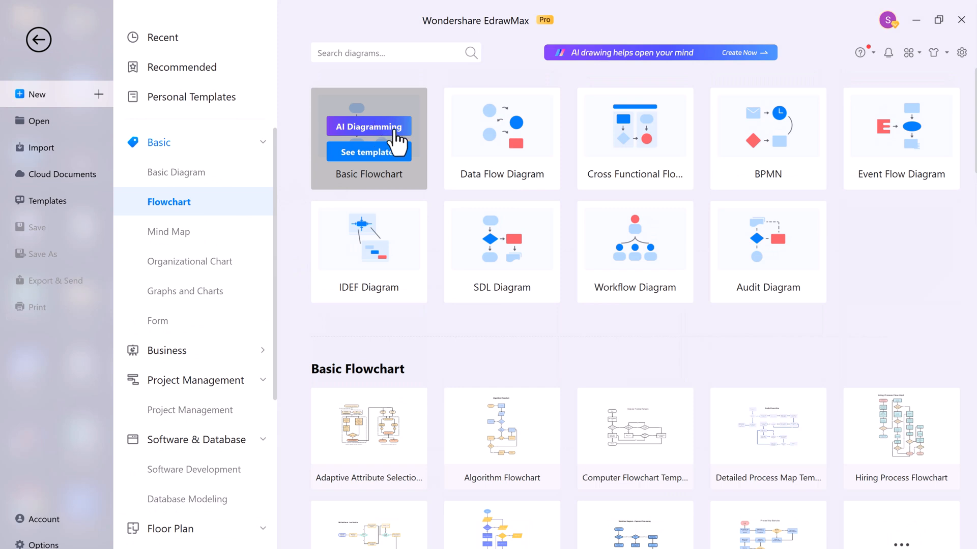
mouse_move(373, 139)
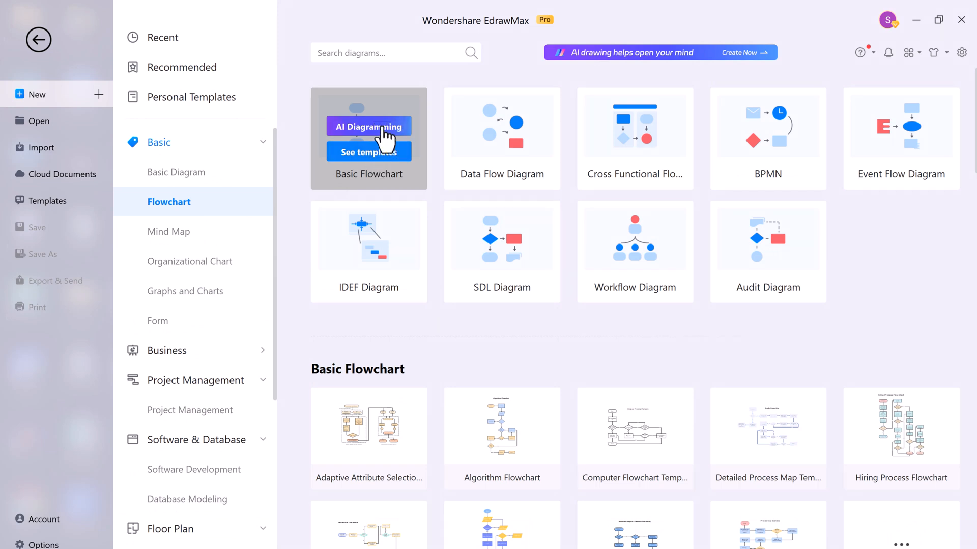
Step: Start an AI basic flowchart in a blank drawing and switch Edraw AI out of flowchart mode
click(368, 126)
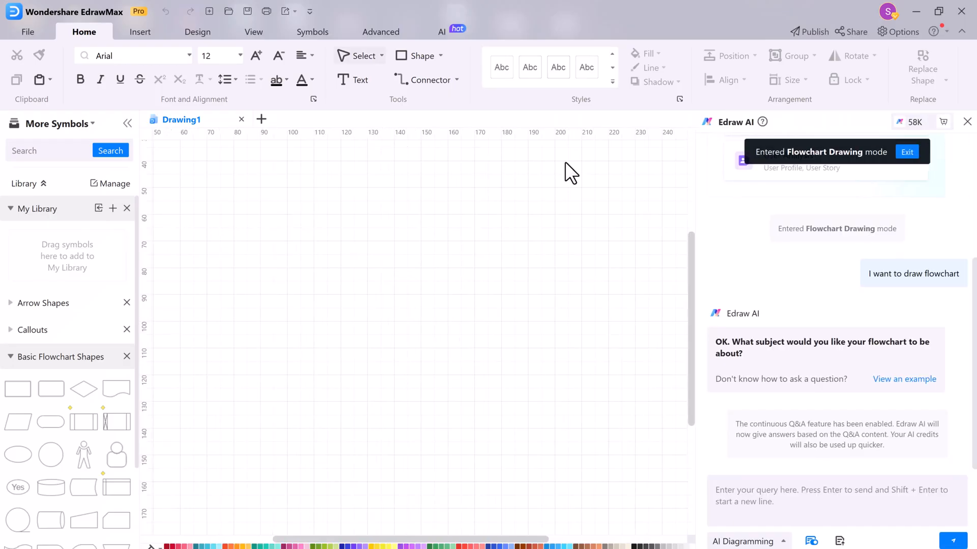
click(907, 151)
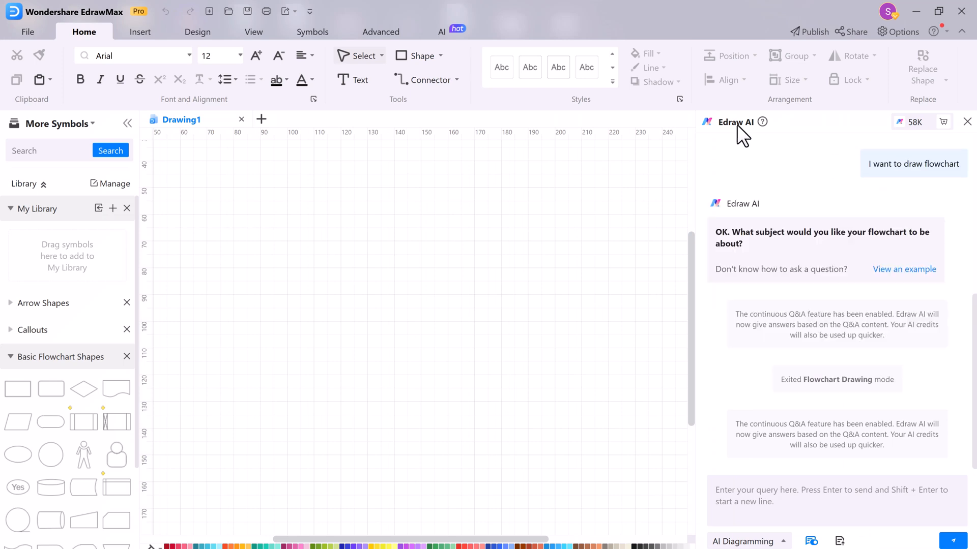
click(440, 32)
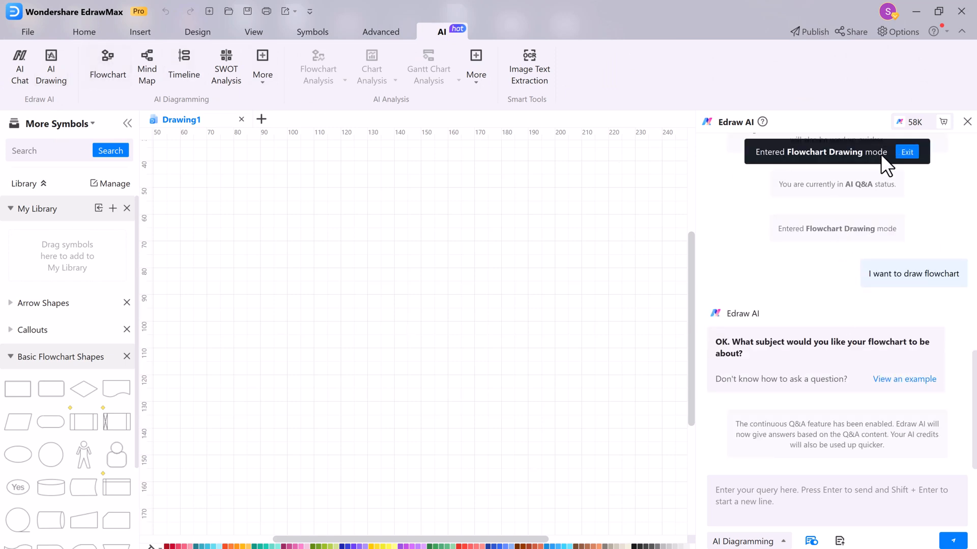
click(907, 151)
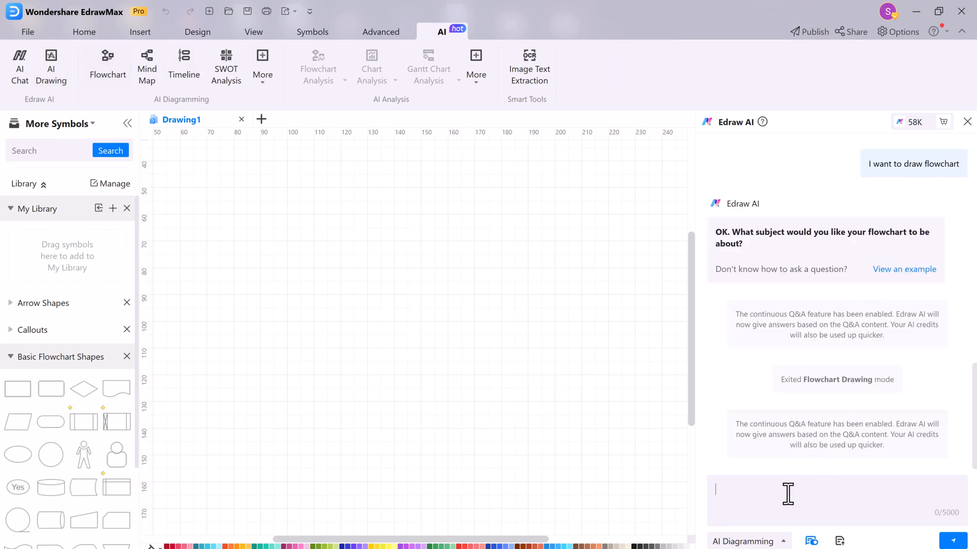
mouse_move(818, 374)
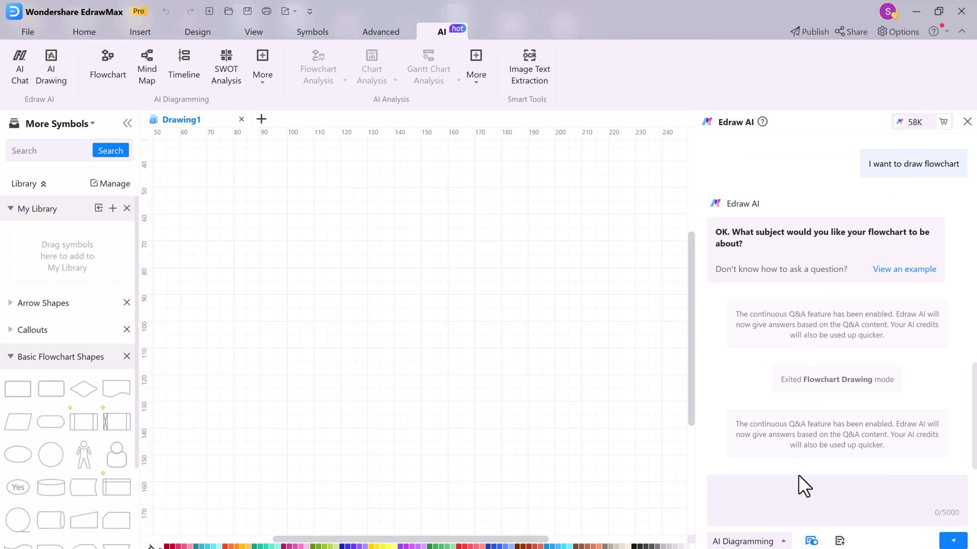
Step: Send Edraw AI the request to create a flowchart of a simple checkout process
text(create a flowchart for simple checko)
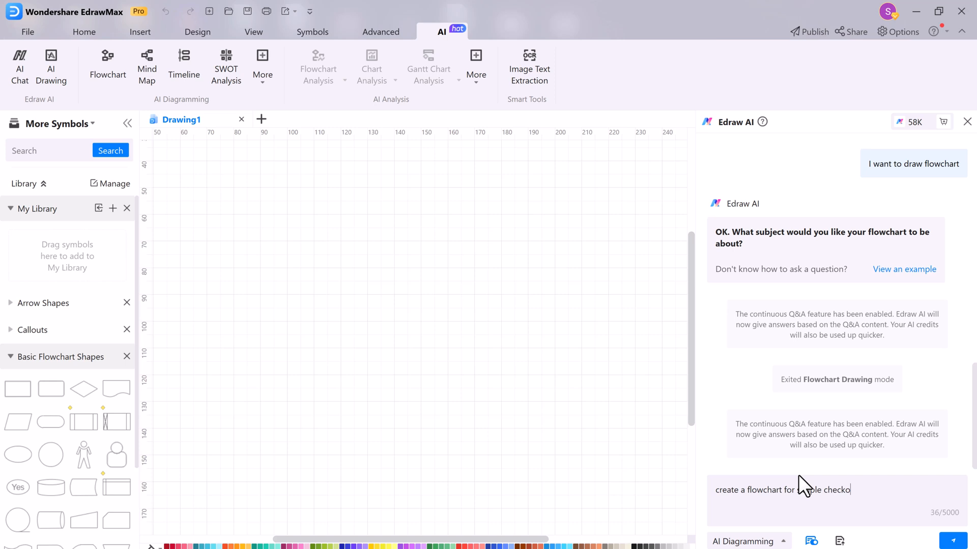
click(958, 542)
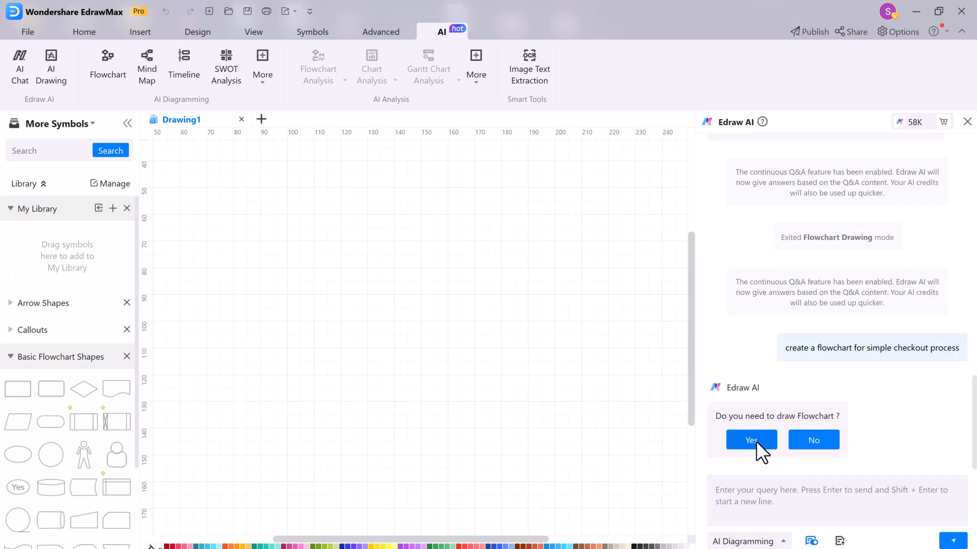
Step: Confirm the flowchart should be drawn and review the generated checkout steps, including Add to Cart
click(751, 439)
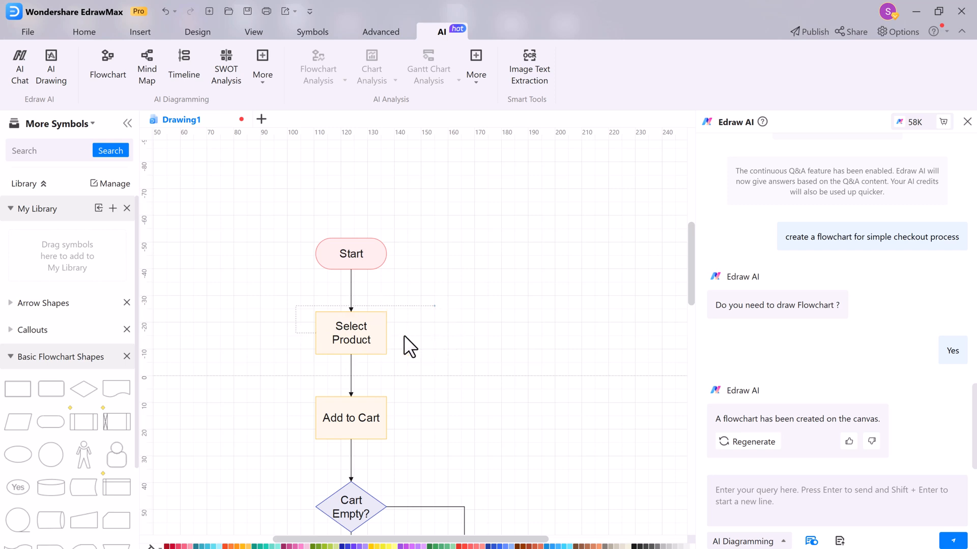
click(350, 418)
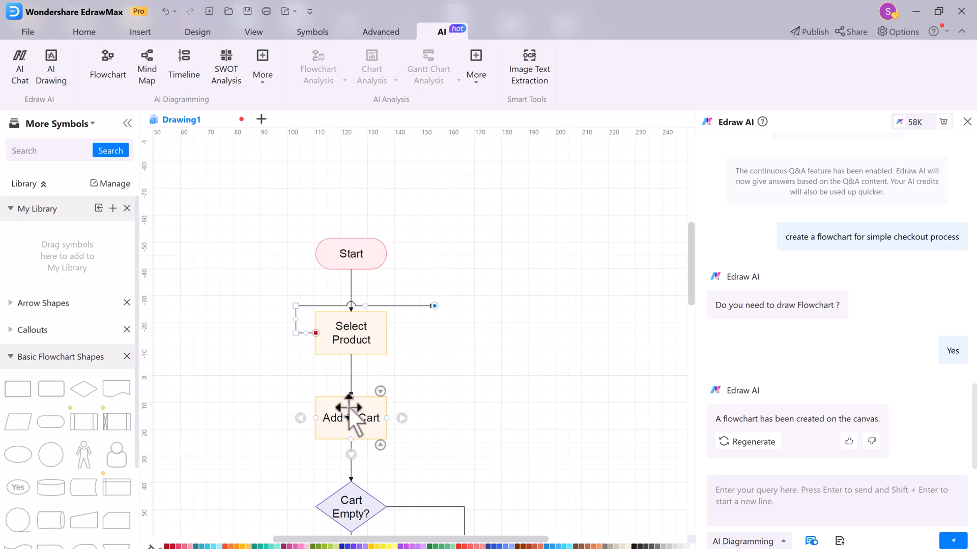
scroll(down, 3)
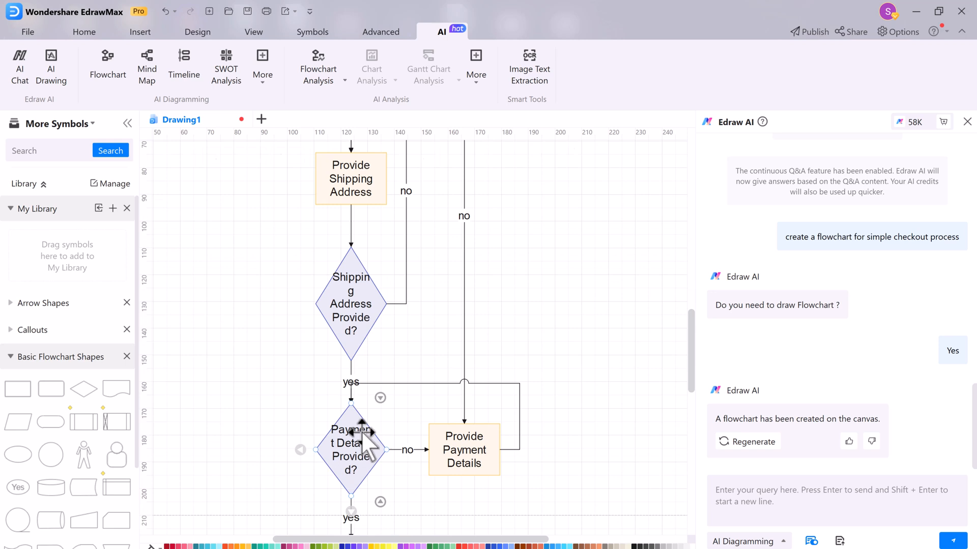
scroll(down, 3)
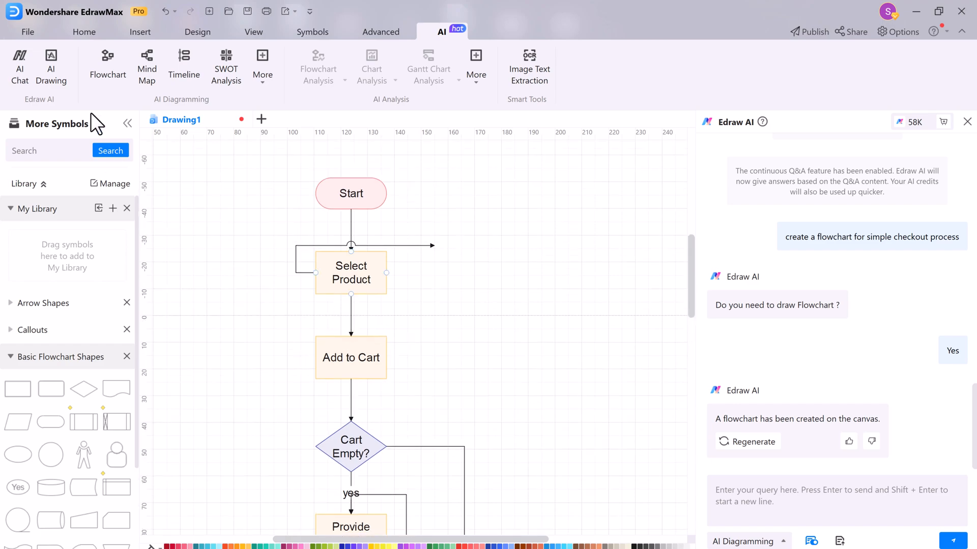
Step: Return to the new-diagram start page with the recommended templates
click(27, 32)
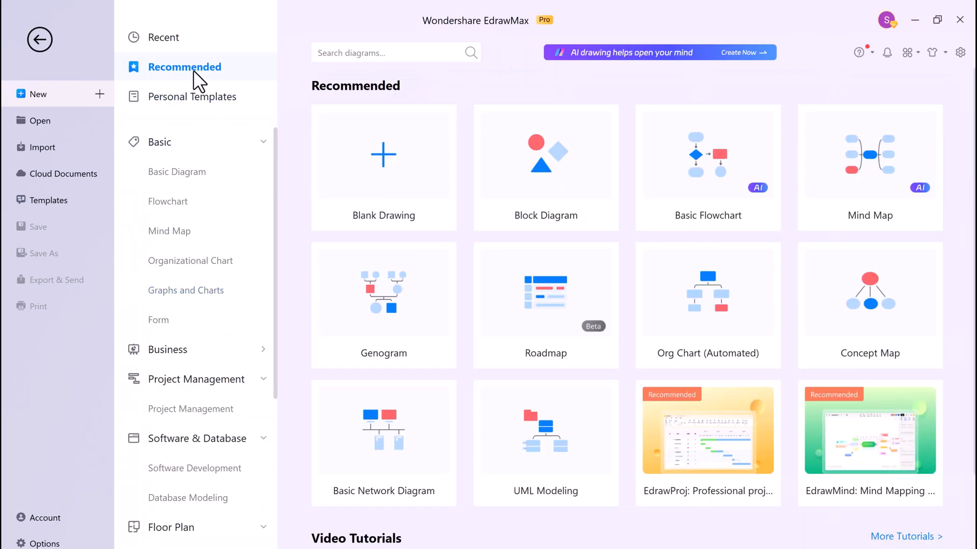
mouse_move(870, 181)
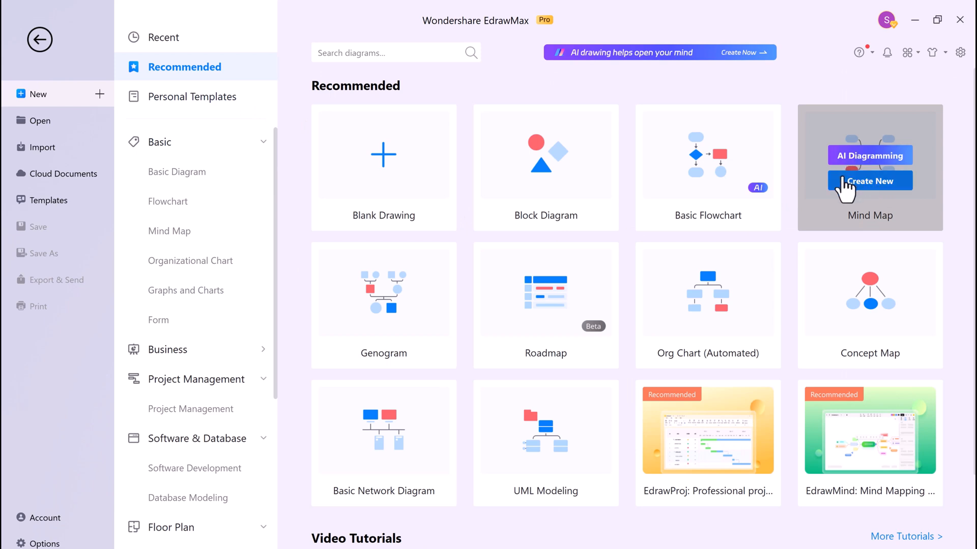
mouse_move(843, 168)
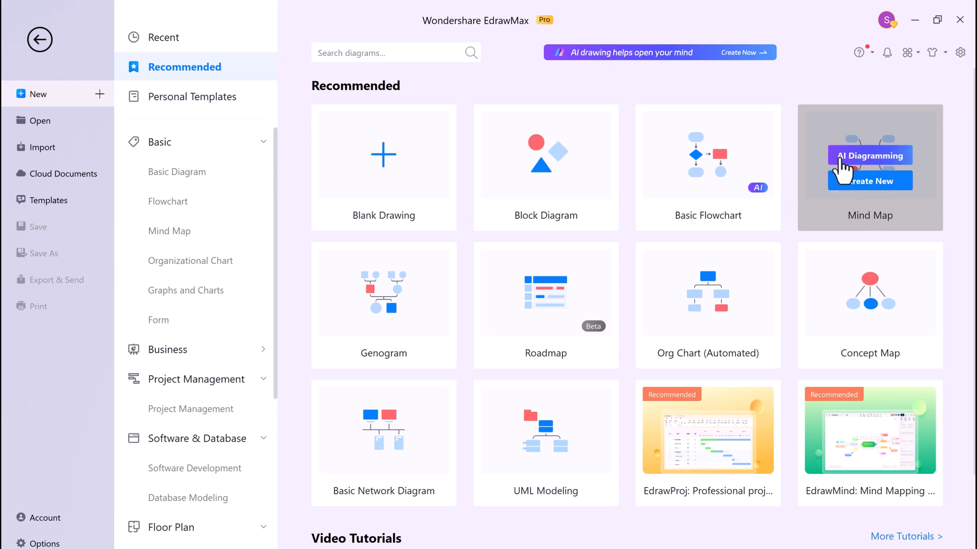
Step: Create a blank AI mind-map drawing and switch the Edraw AI assistant to general chat
click(868, 154)
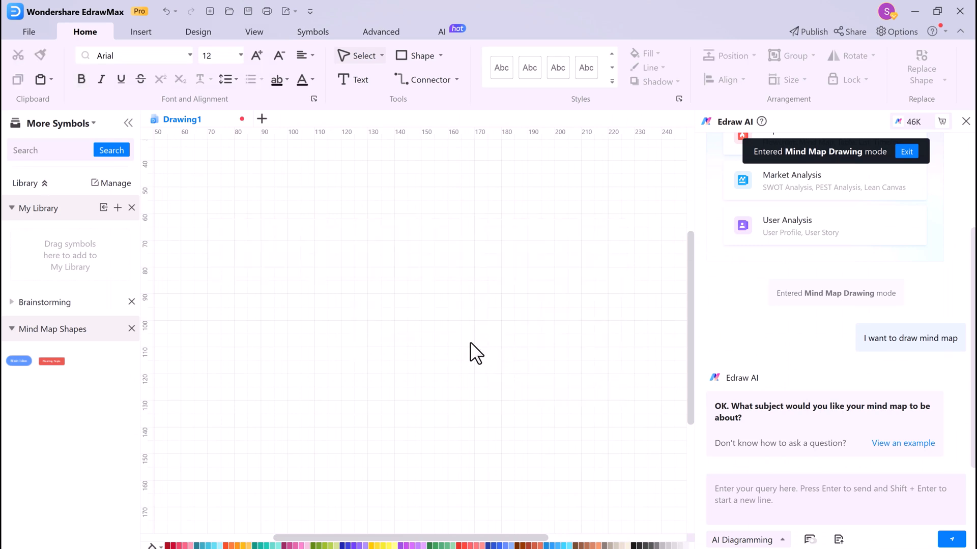
mouse_move(784, 431)
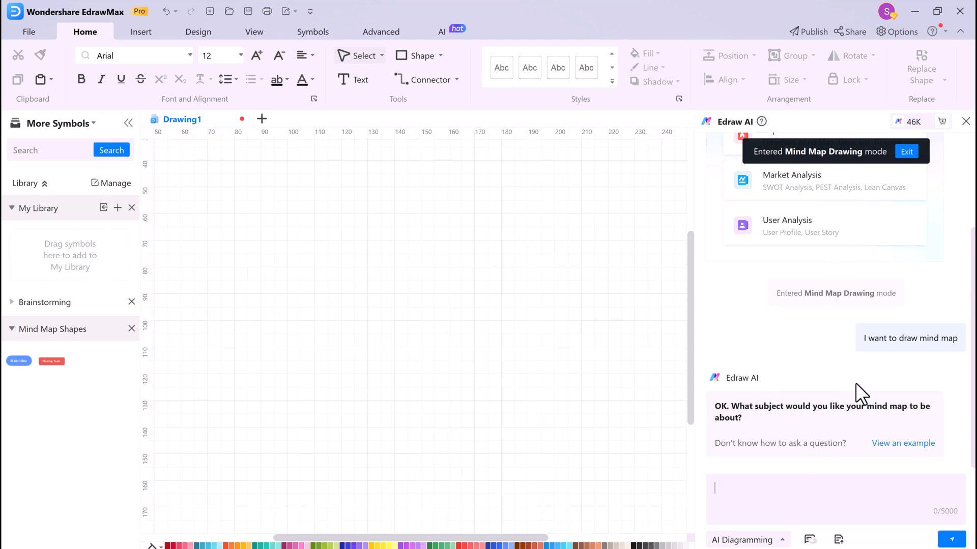
click(440, 31)
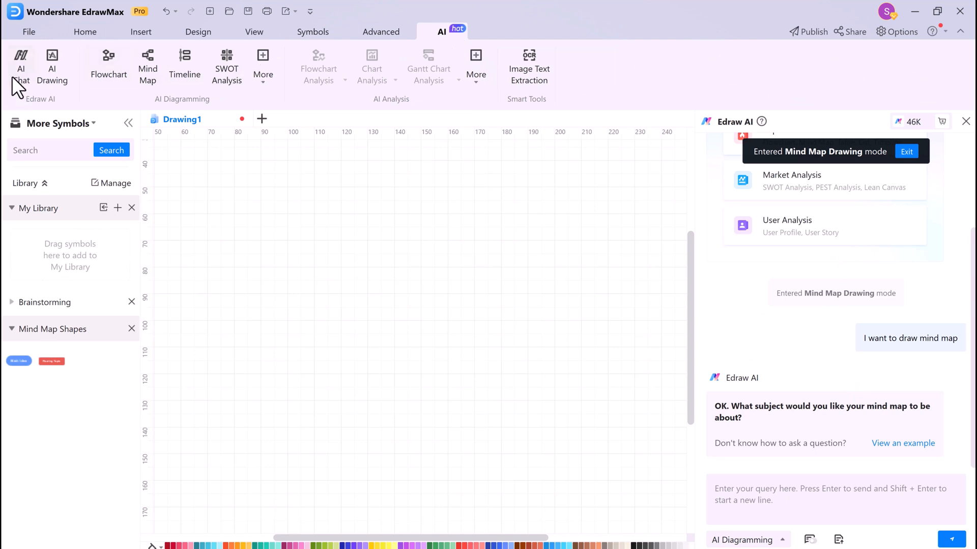
mouse_move(36, 84)
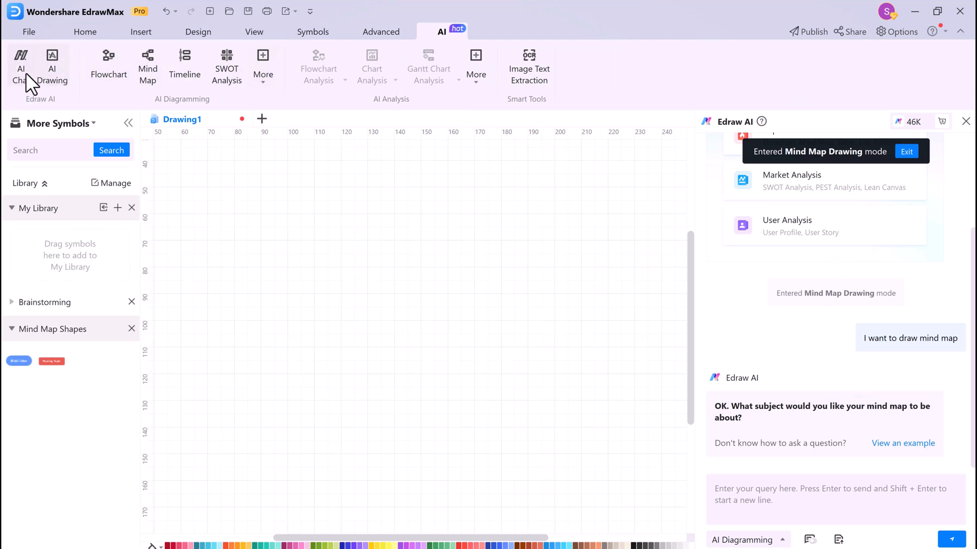
click(906, 152)
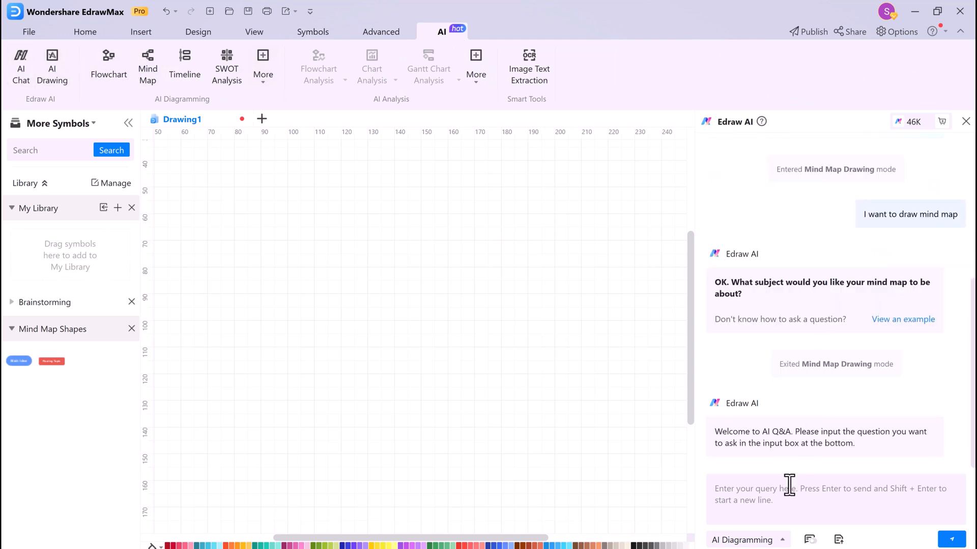
Step: Draft the query 'Customer services concept' in the Edraw AI box
click(789, 499)
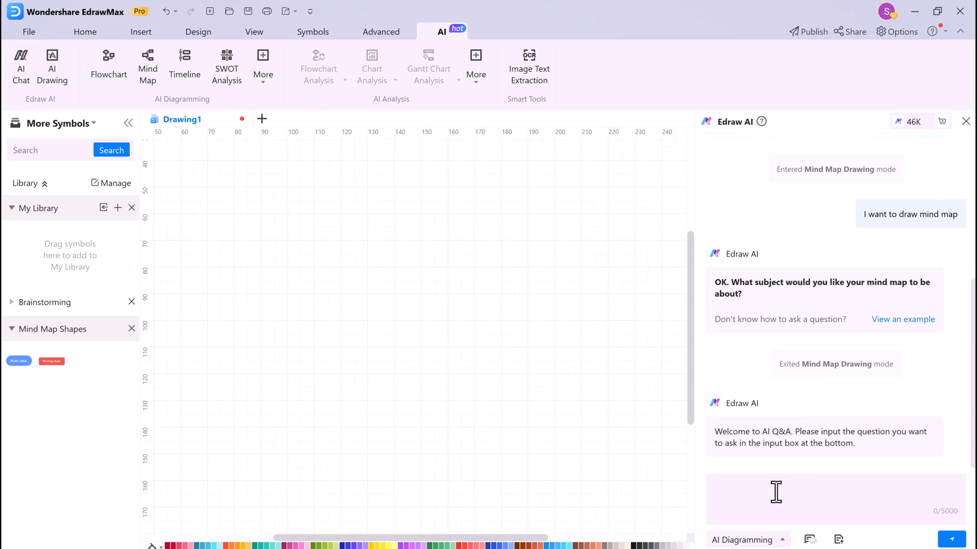
click(773, 493)
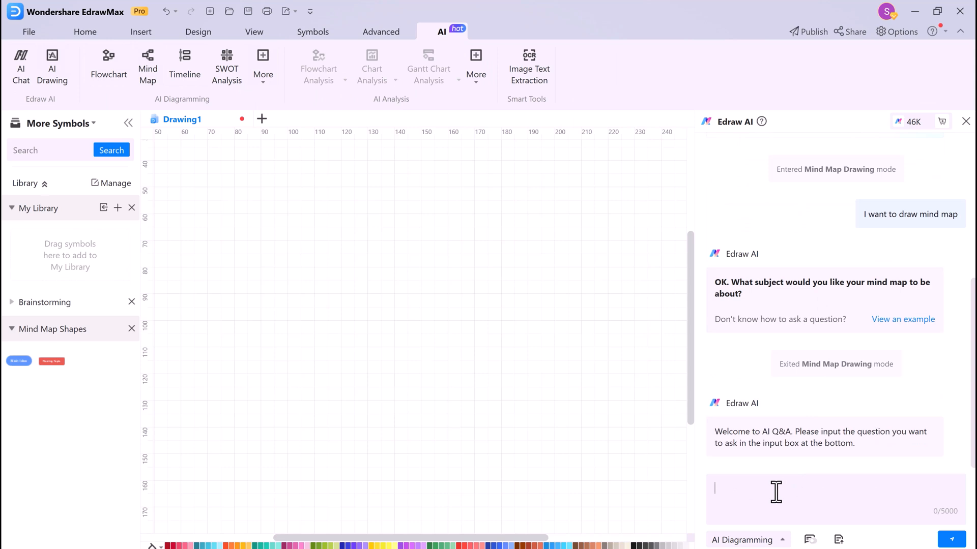
text(Customer services concept)
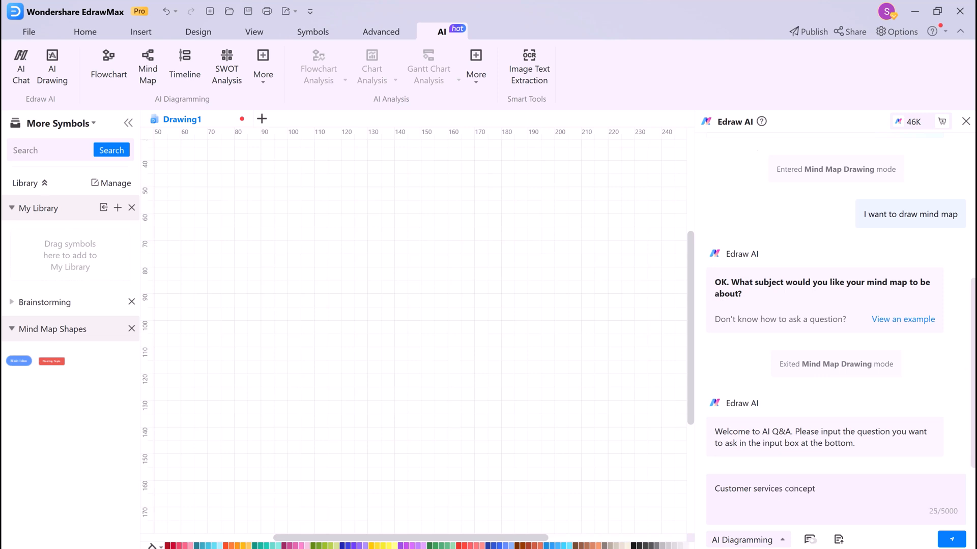
Step: Send the customer services question and insert the AI's answer as a mind map on the canvas
click(950, 539)
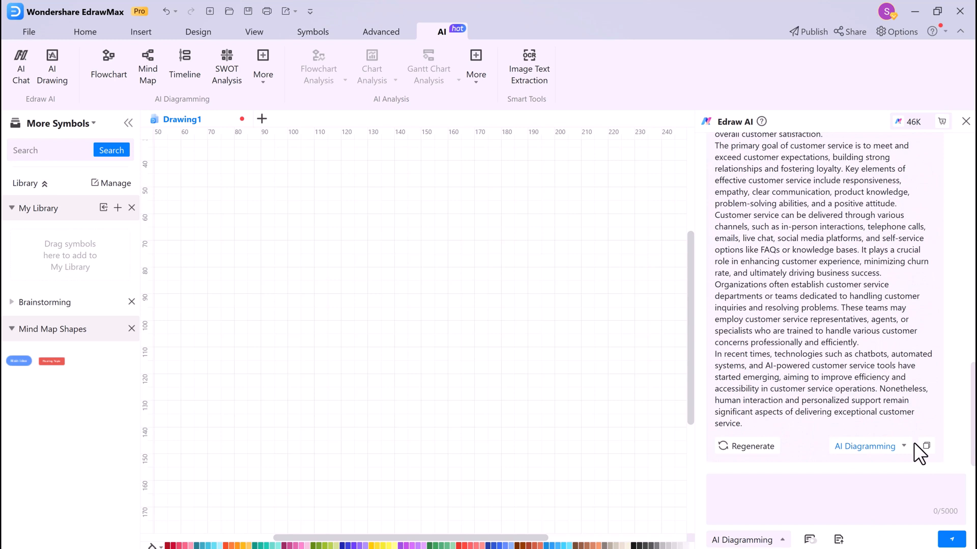
click(869, 447)
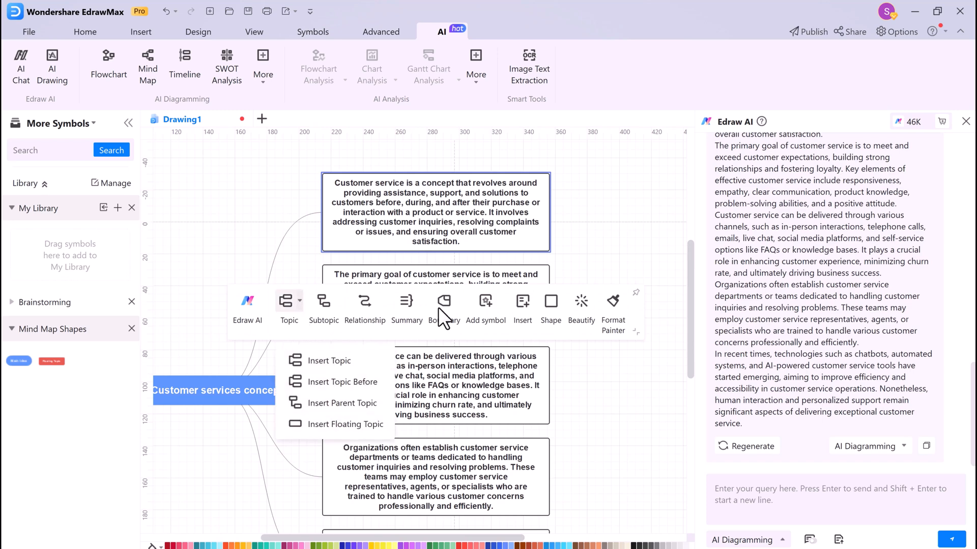
mouse_move(579, 324)
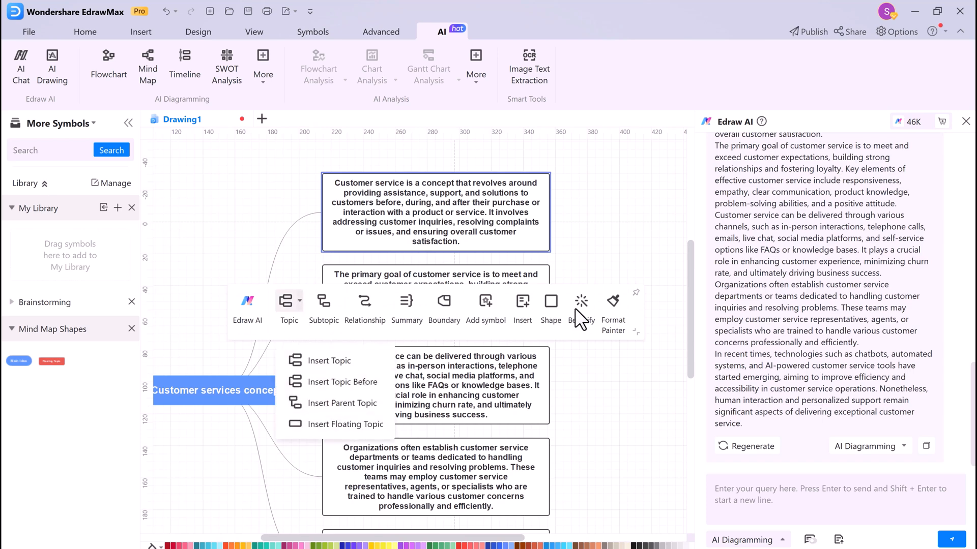
Step: Restyle the mind map from the Beautify menu and polish a topic's text with Edraw AI
click(581, 300)
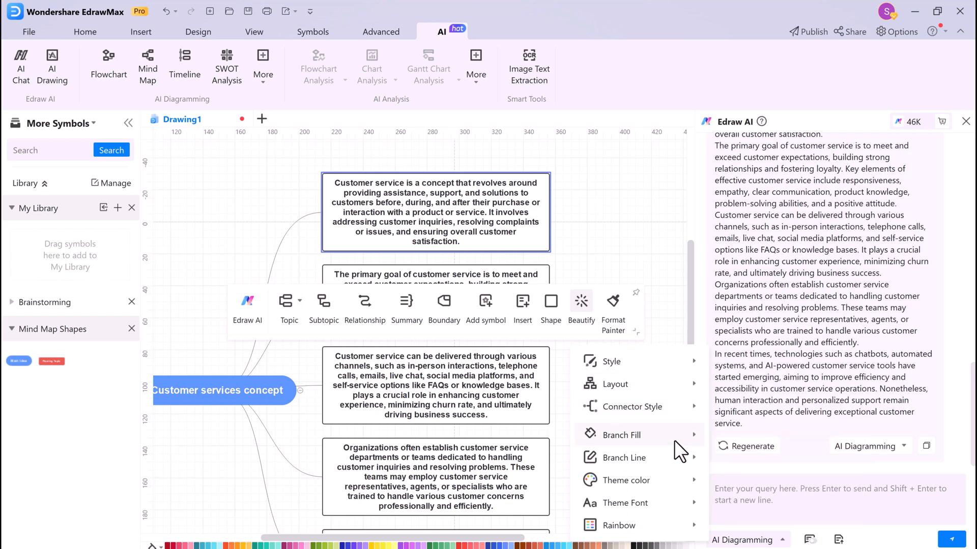
click(621, 436)
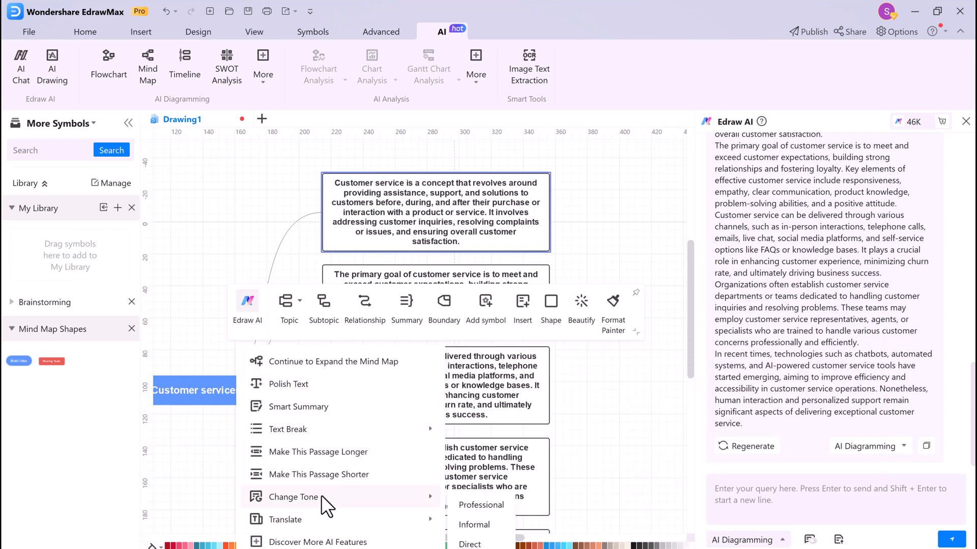
mouse_move(383, 388)
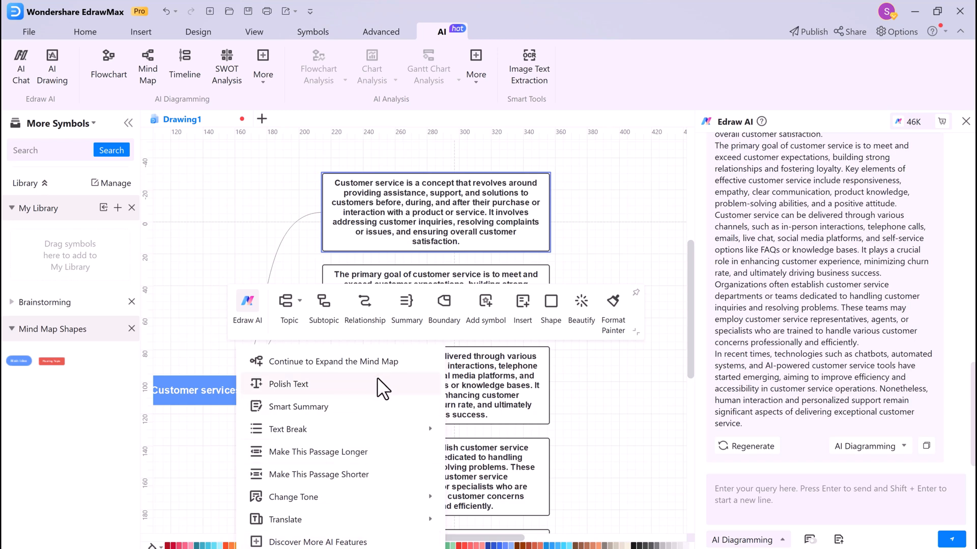
click(288, 385)
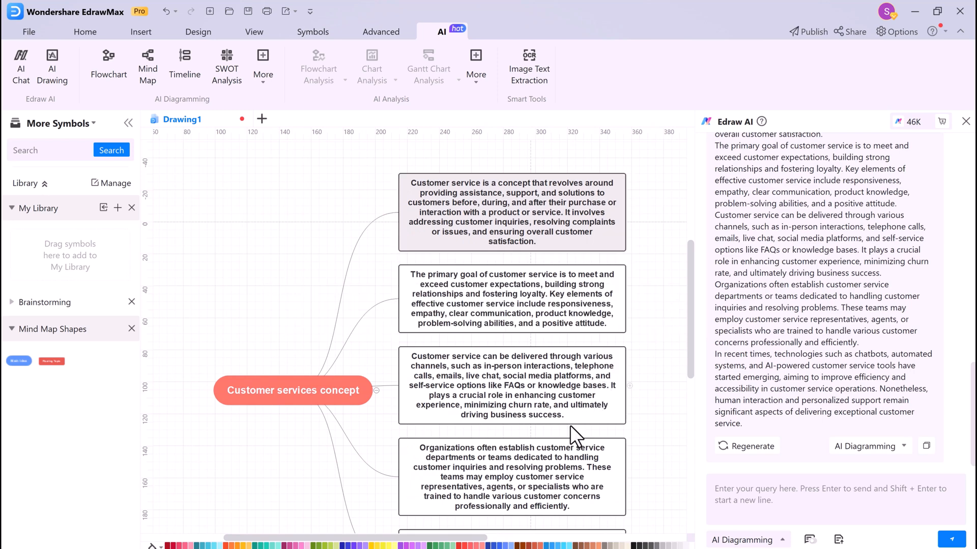
mouse_move(53, 60)
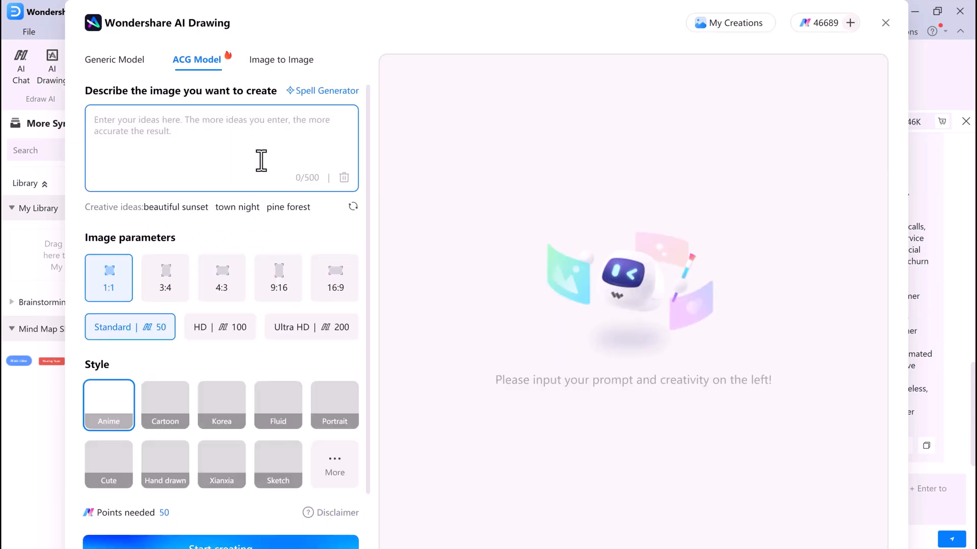
Step: Generate a cartoon-style AI image from the prompt 'Horse on road' and download it
text(Horse on r)
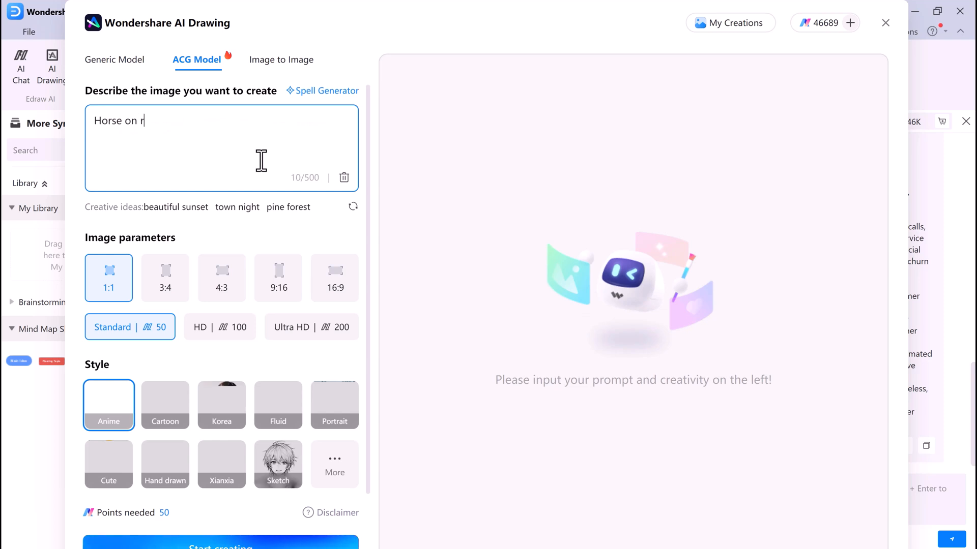
text(oad)
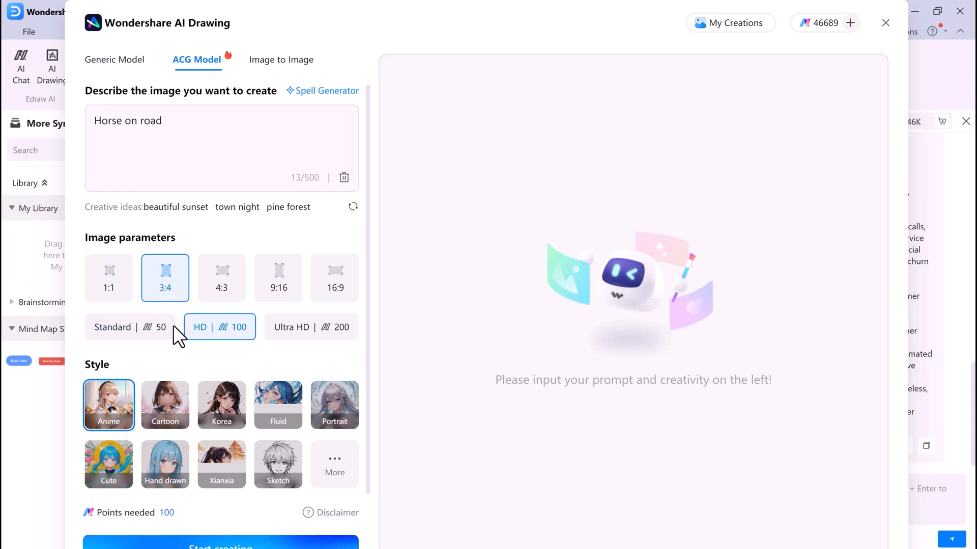
mouse_move(168, 409)
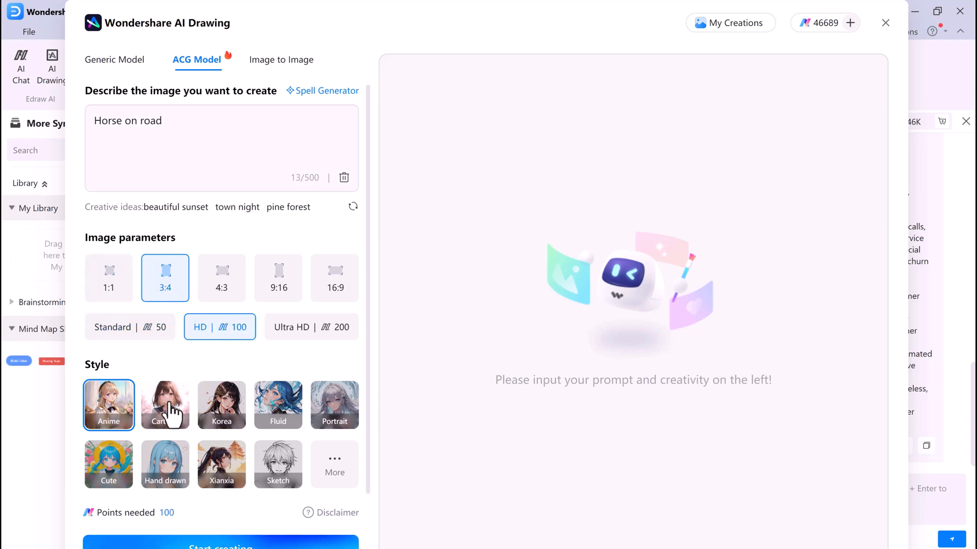
click(165, 405)
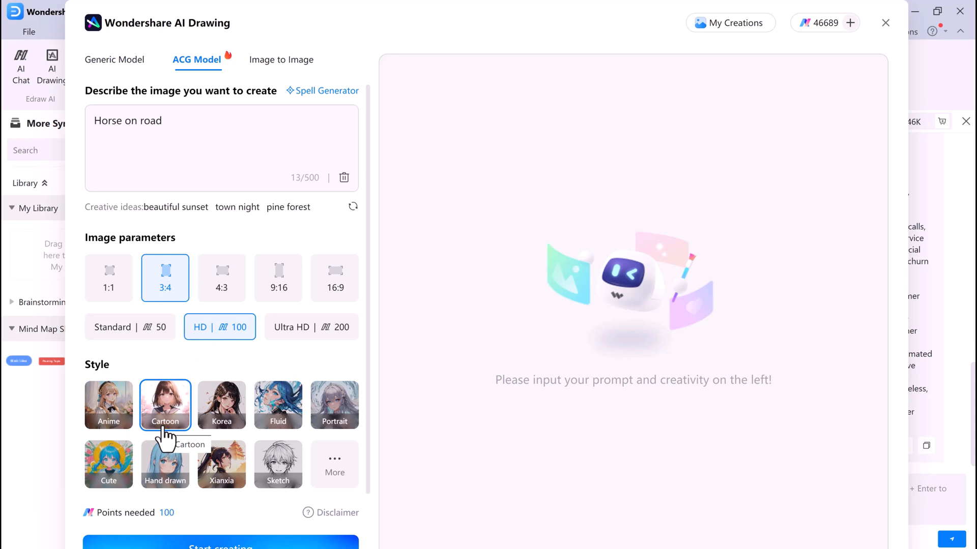
click(220, 545)
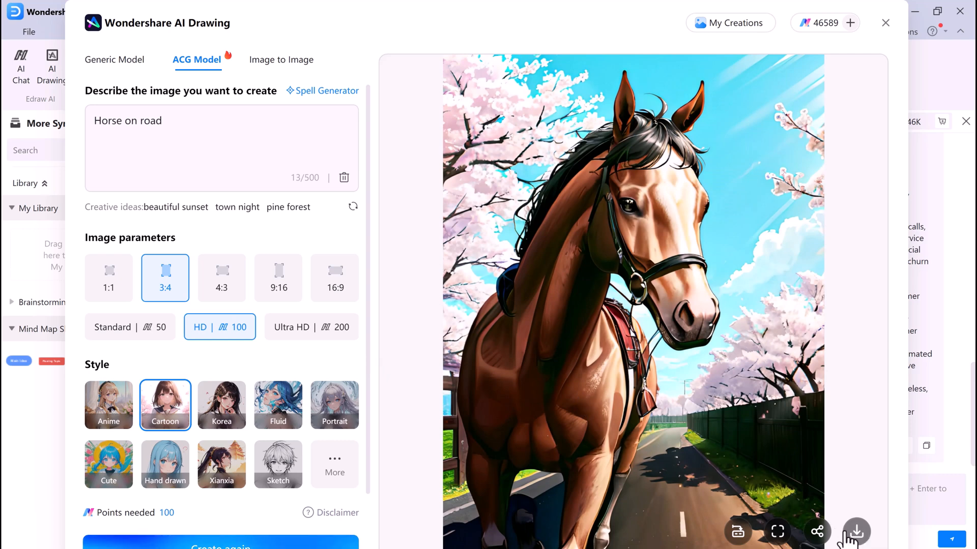
click(281, 59)
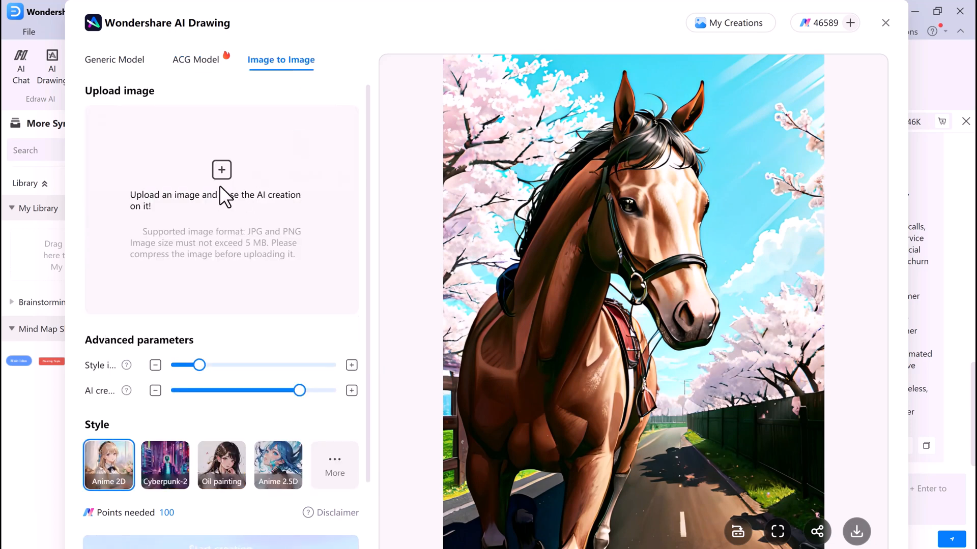
Step: Upload the IMG_1364 photo of a man into Image to Image
click(222, 169)
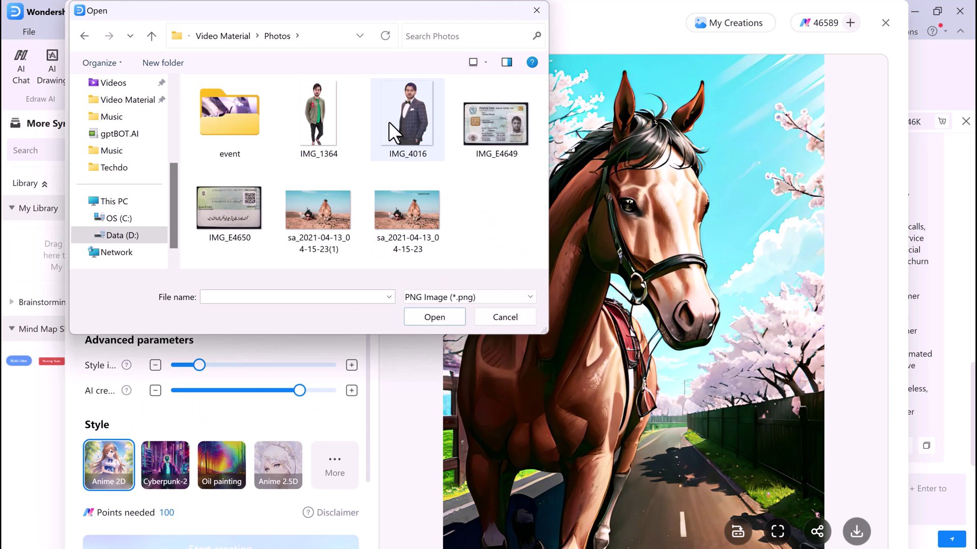
click(317, 117)
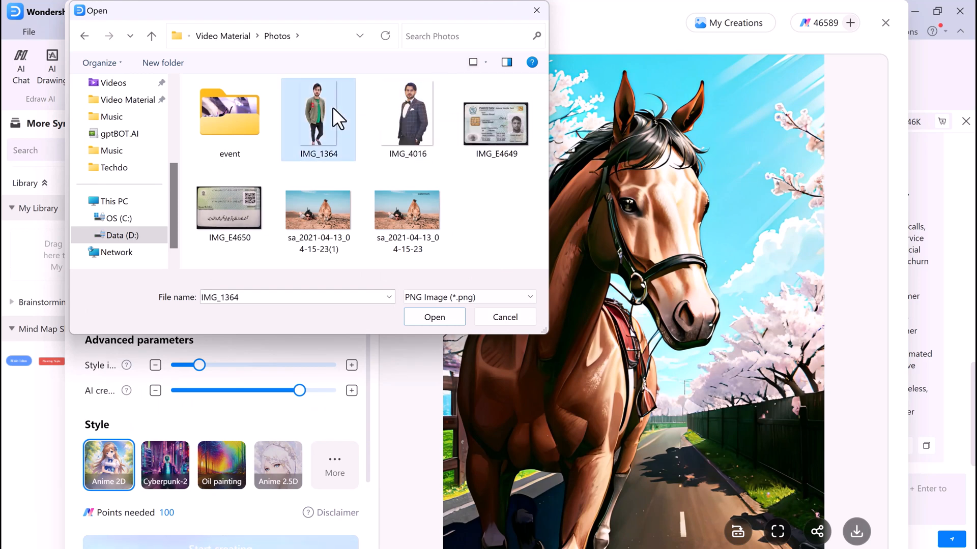
click(434, 318)
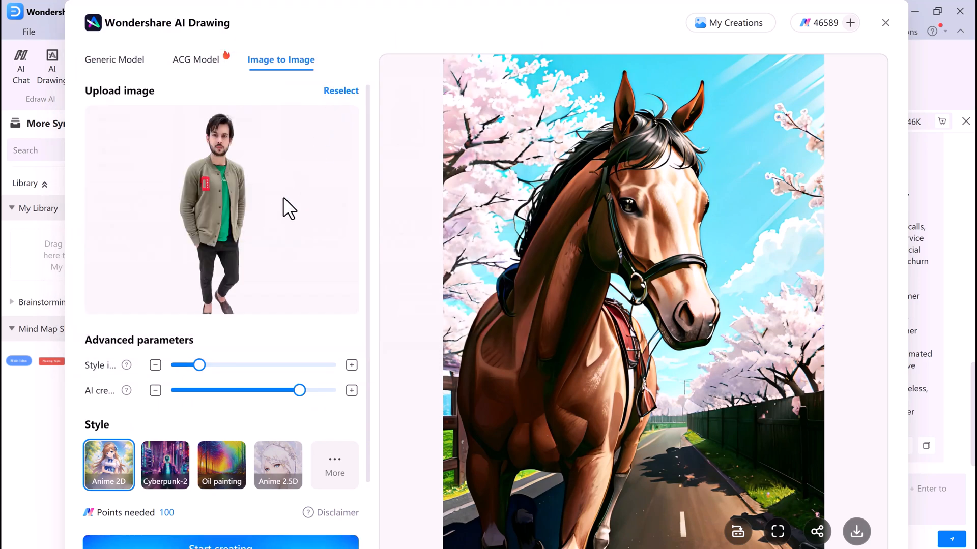
mouse_move(288, 388)
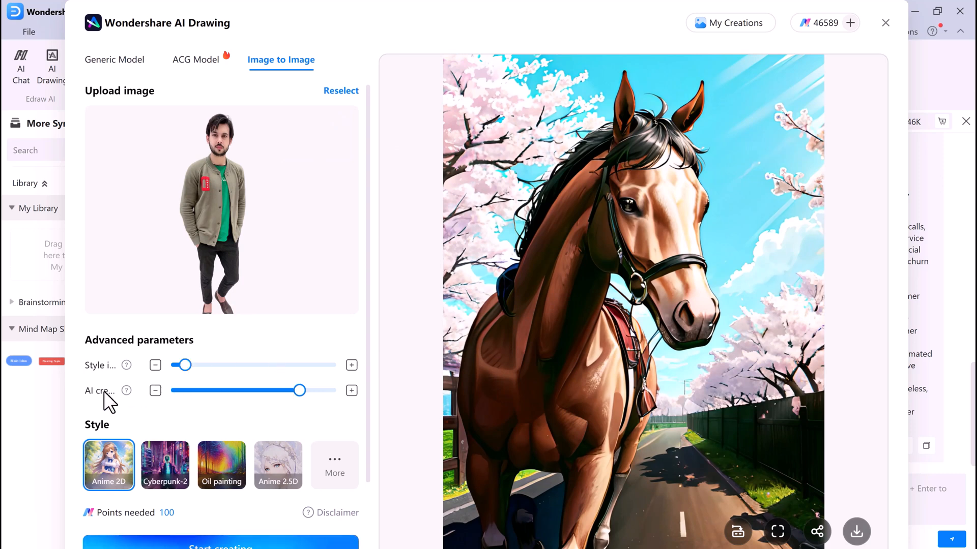
Step: Lower the creativity strength, generate the Cyberpunk-2 style image, and close AI Drawing
click(165, 466)
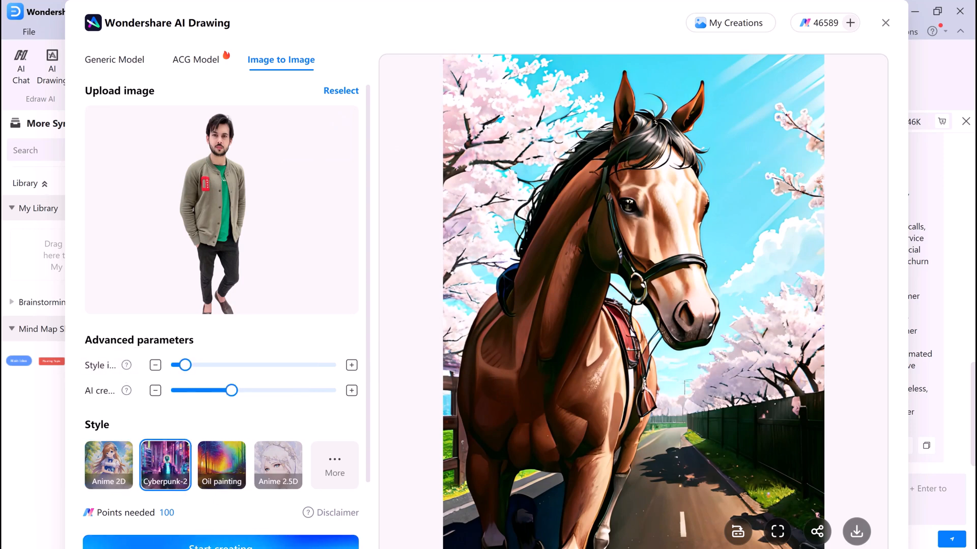
click(219, 546)
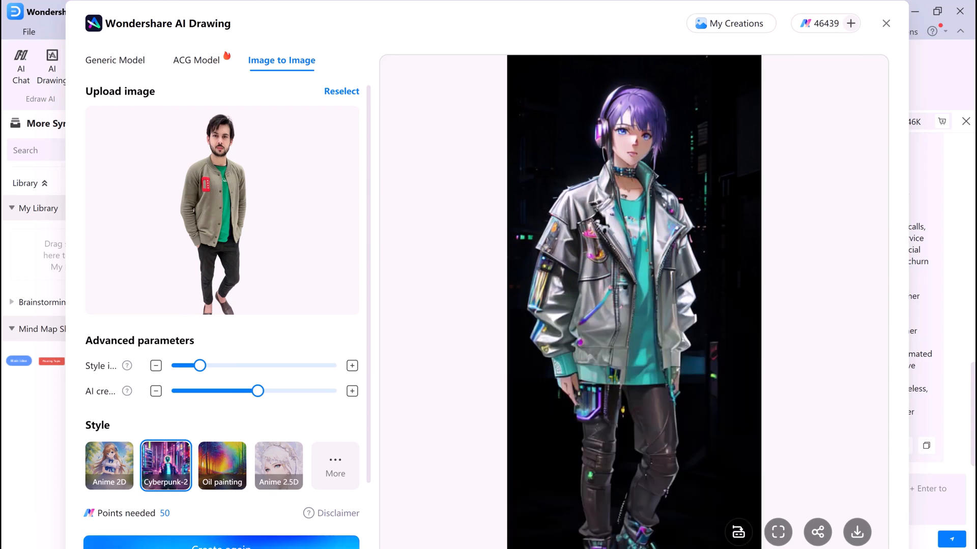
mouse_move(558, 339)
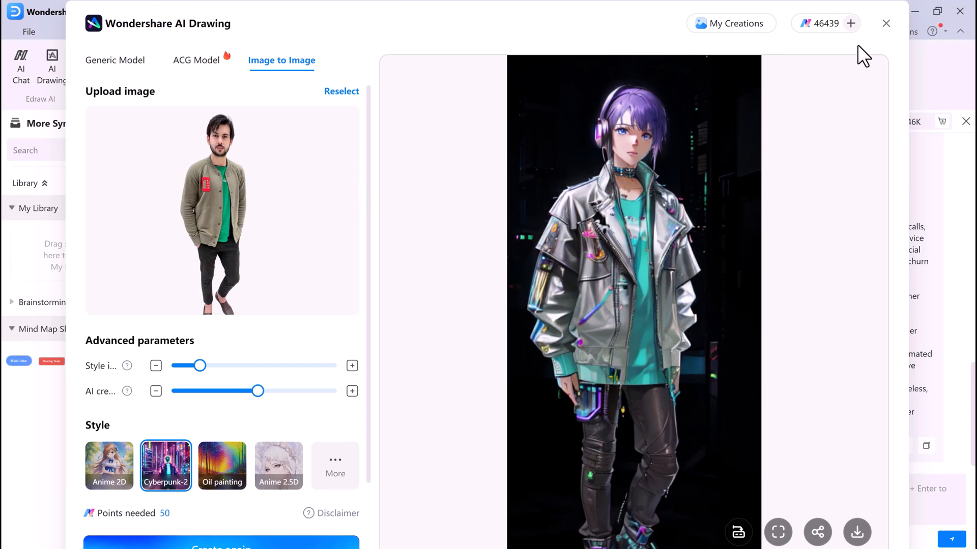
click(885, 22)
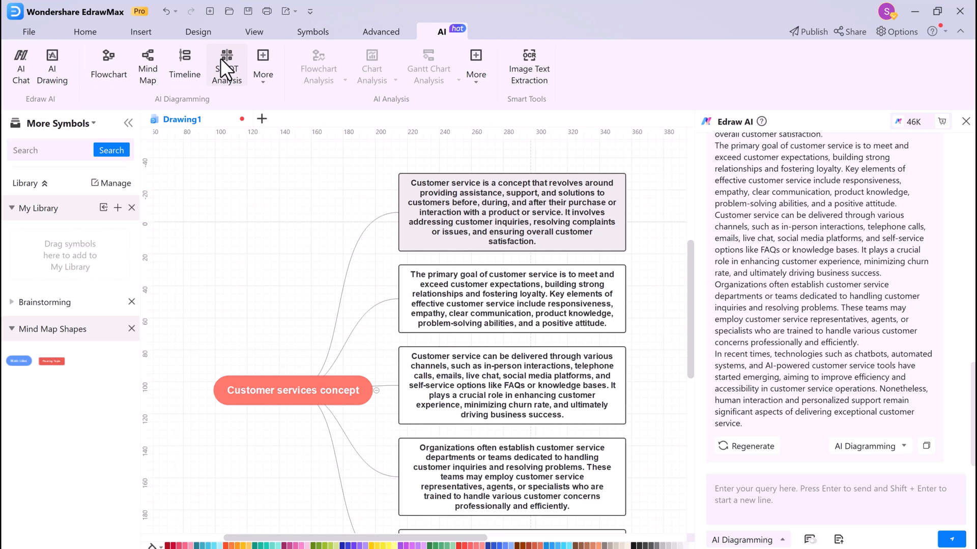
Step: Start an AI SWOT Analysis and enter 'nestle' as the subject request
click(227, 59)
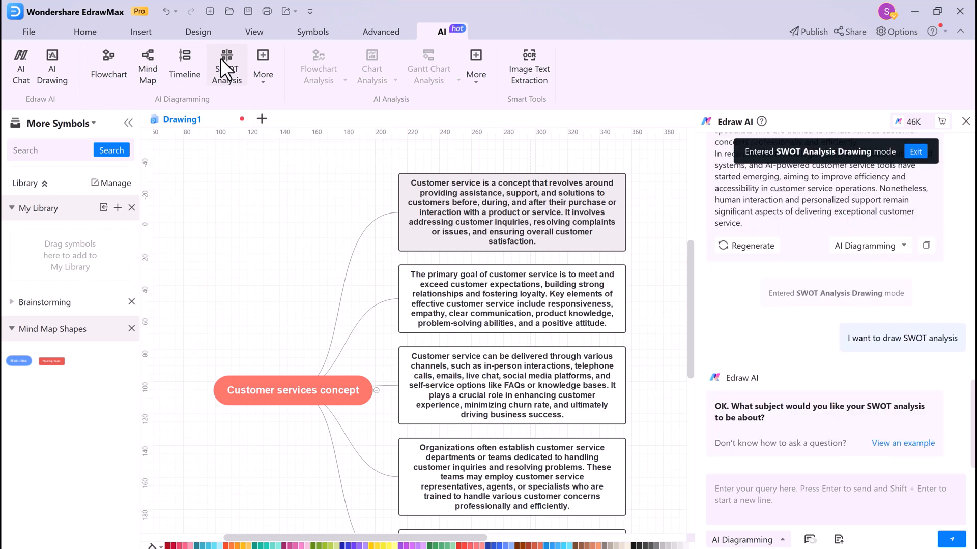
click(291, 391)
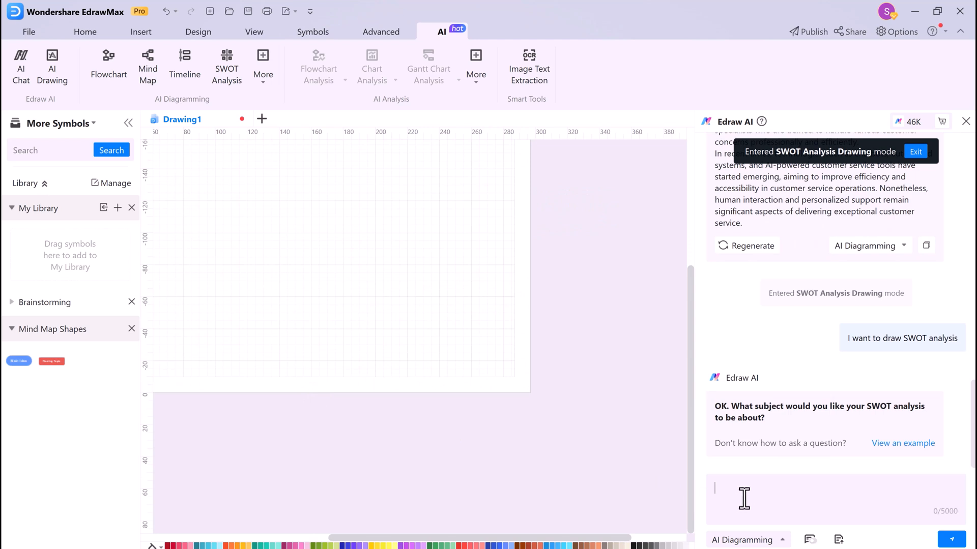
text(n)
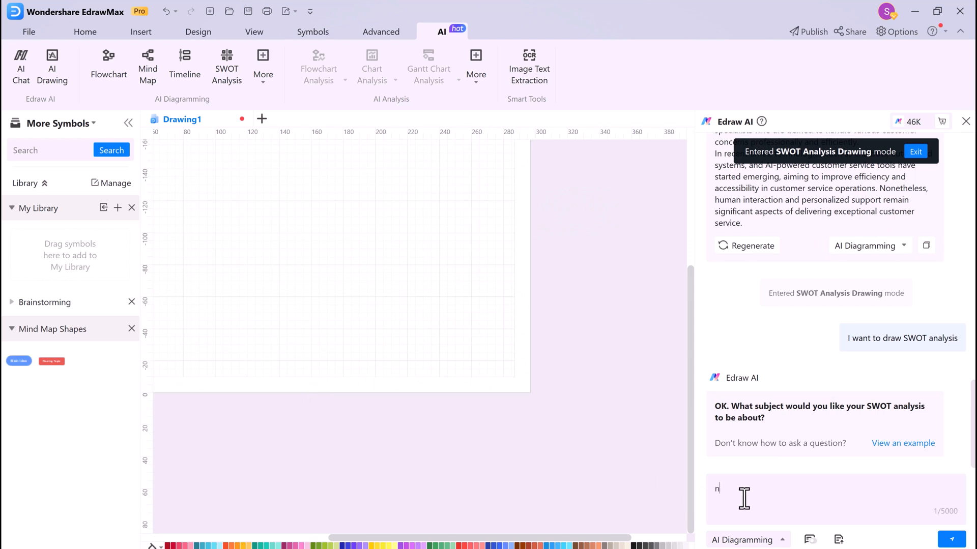
text(estle)
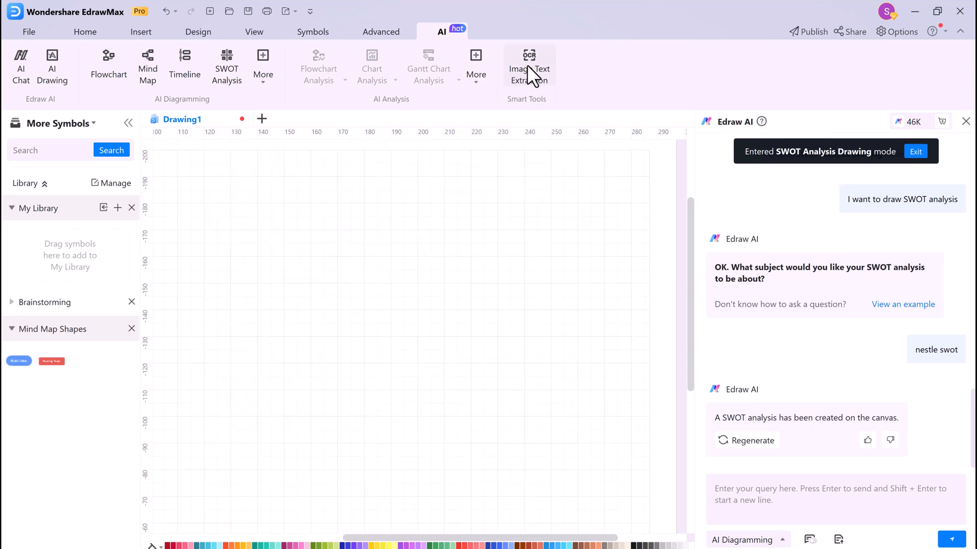
Step: Run Image Text Extraction on the uploaded happiness-habits infographic and add the result as a text block
click(527, 59)
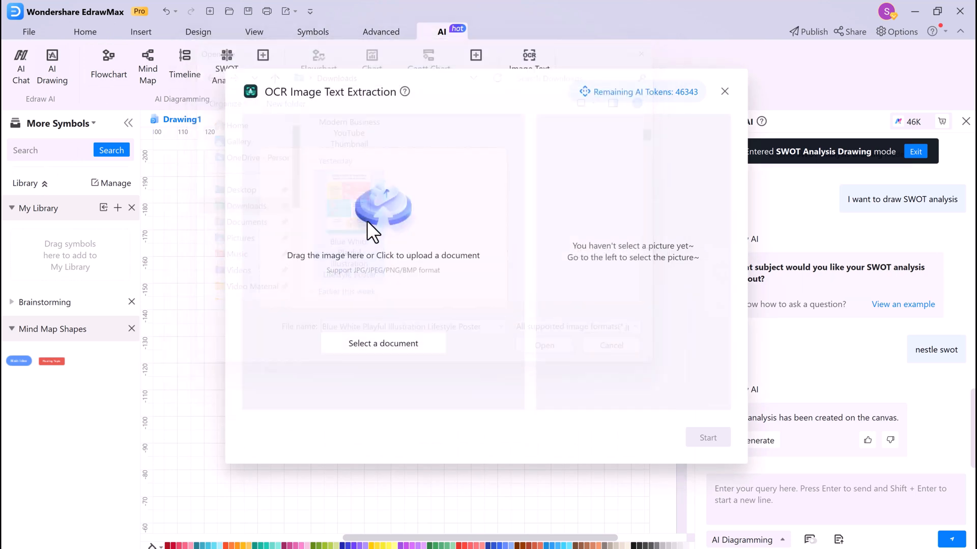
click(382, 343)
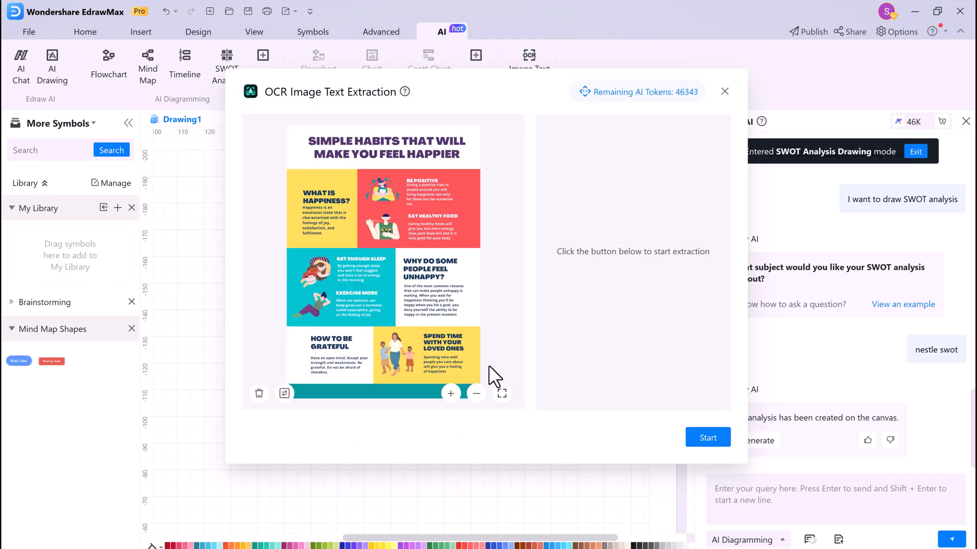
click(708, 438)
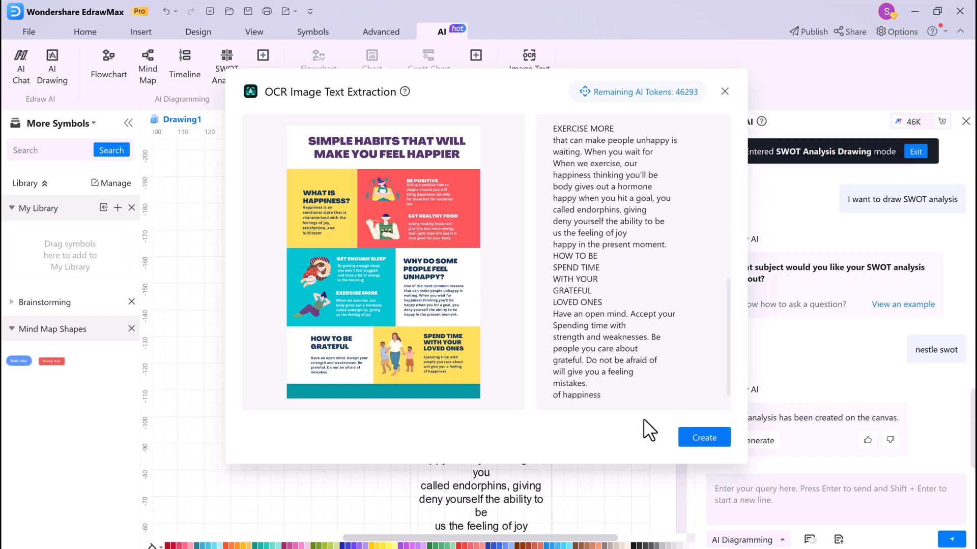
click(704, 437)
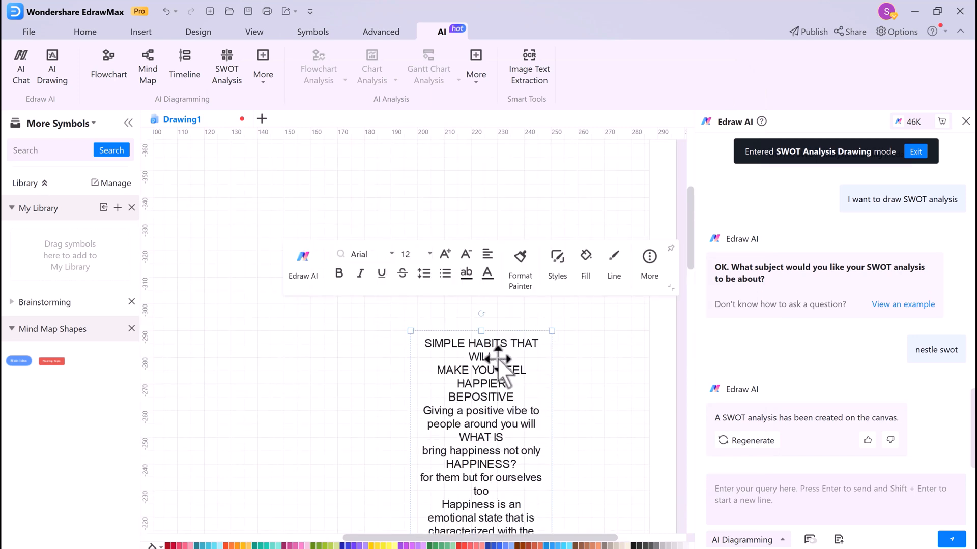
Step: Show the Edraw AI submenu for the text block: polish, summarize, translate, change tone
right_click(497, 362)
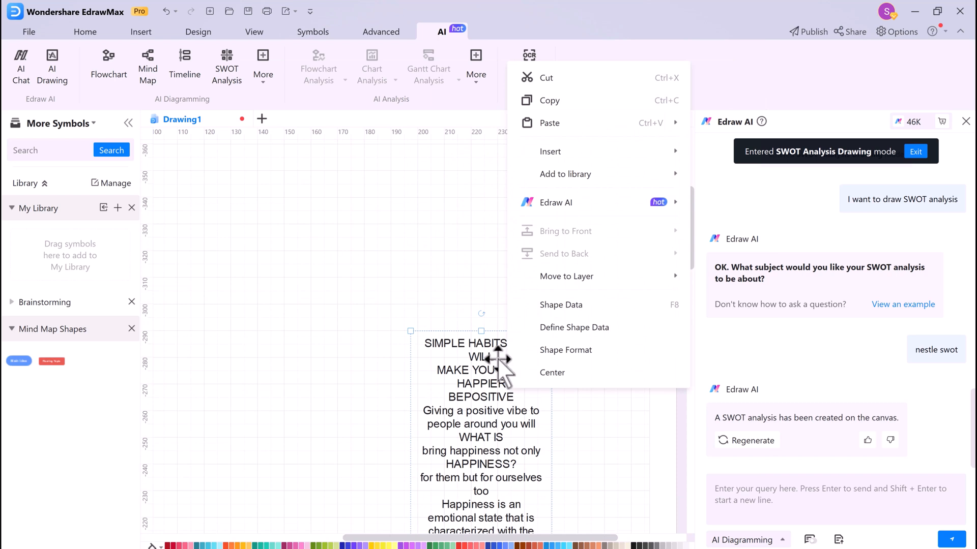
click(556, 202)
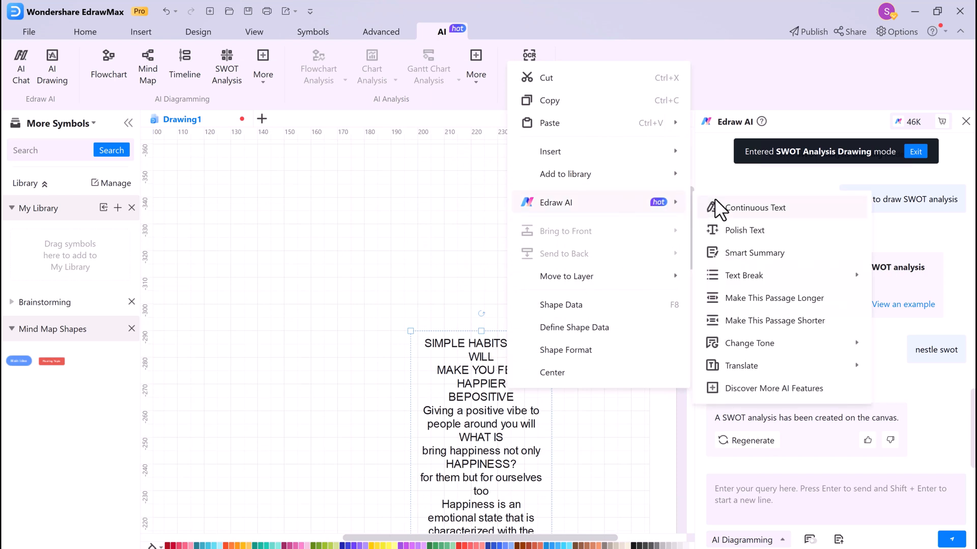
mouse_move(765, 370)
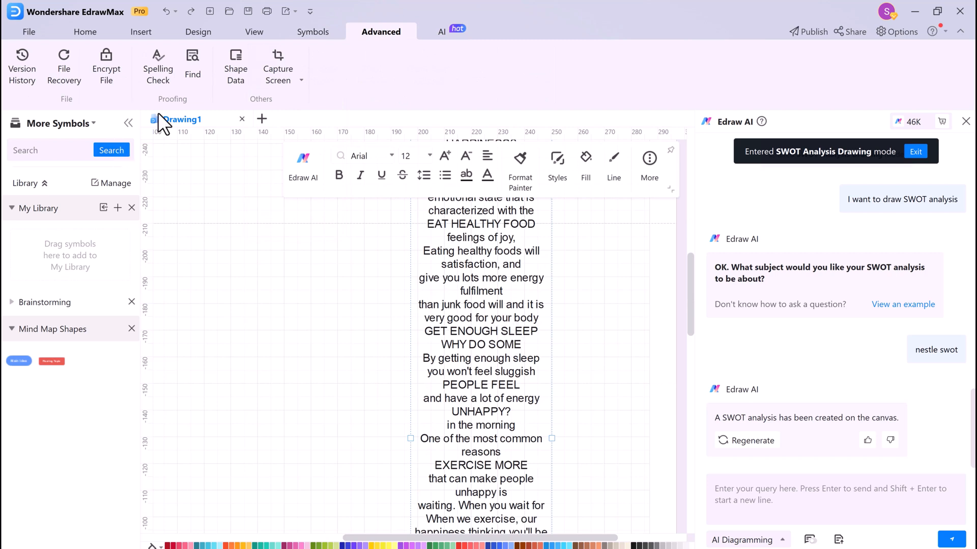
Step: Run Spelling Check on the extracted text and accept three suggested fixes for run-together words
click(157, 66)
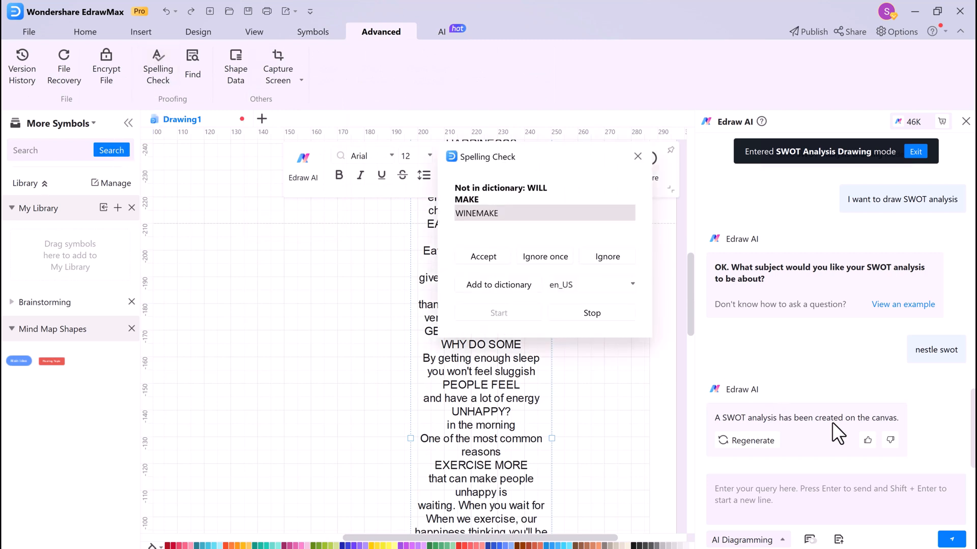
mouse_move(484, 223)
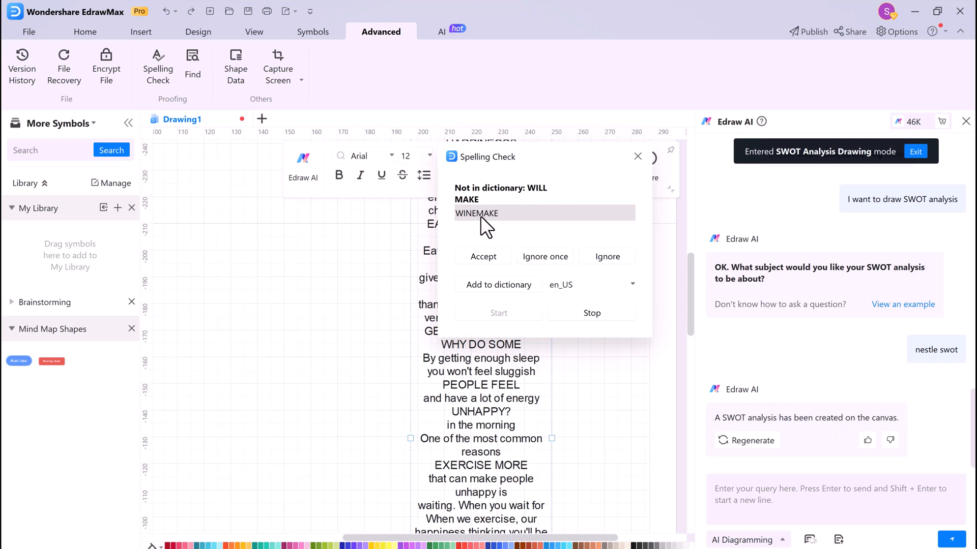
mouse_move(502, 237)
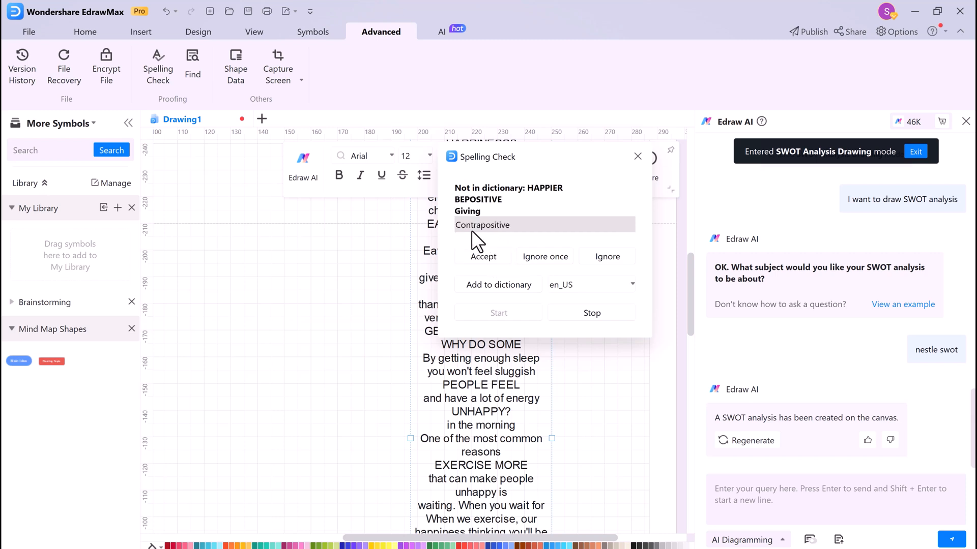
mouse_move(551, 205)
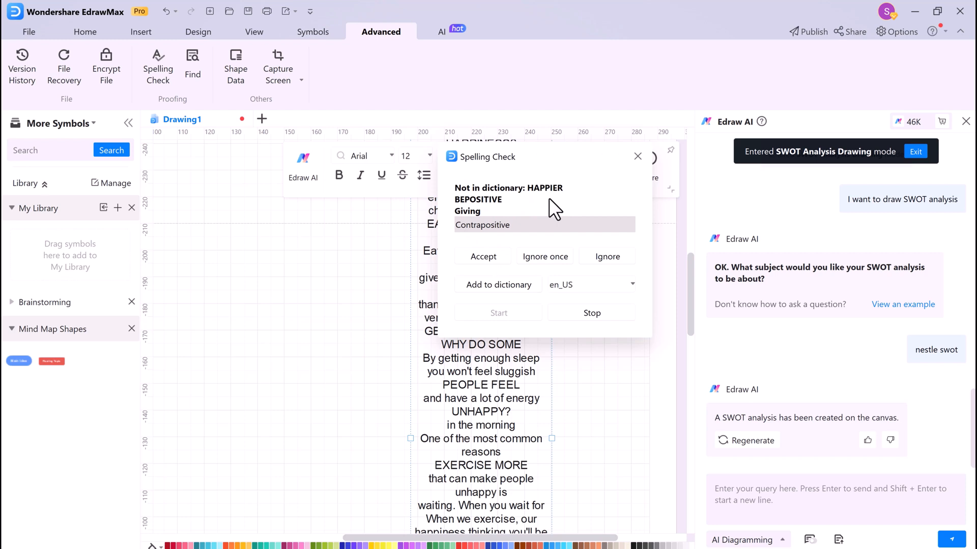
mouse_move(514, 216)
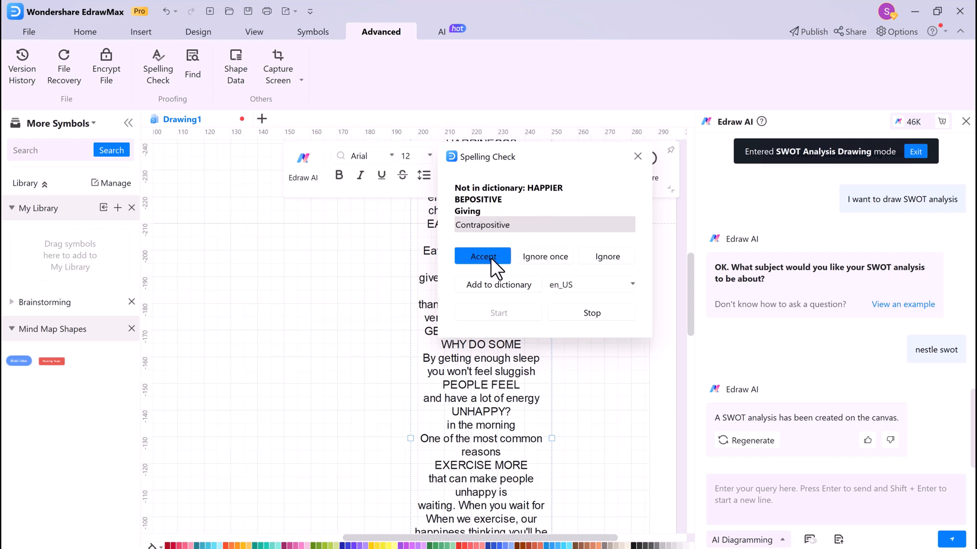
click(482, 257)
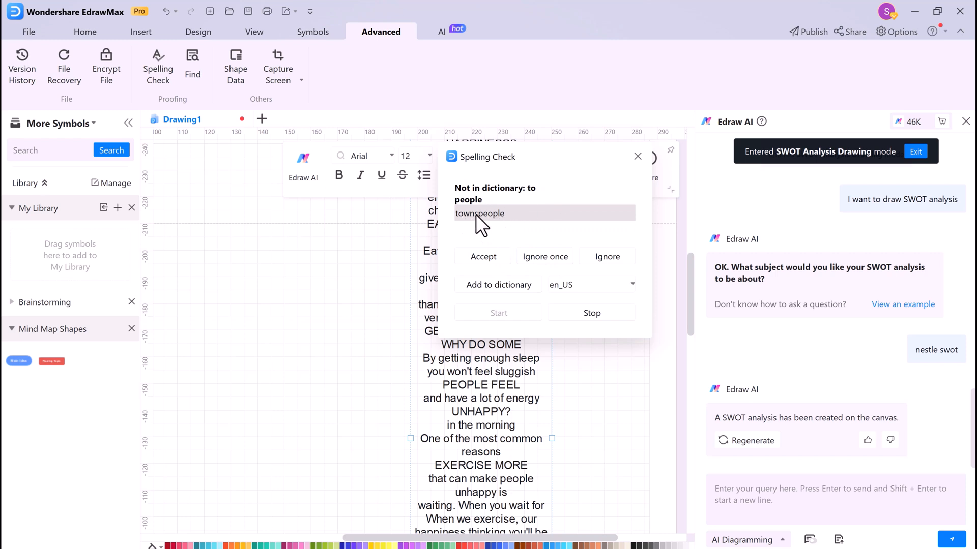
click(544, 257)
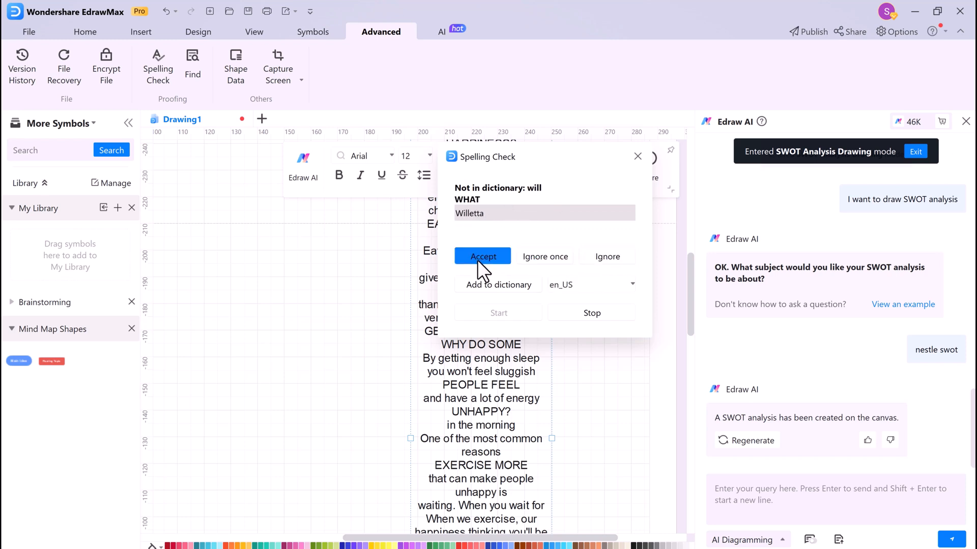
click(482, 257)
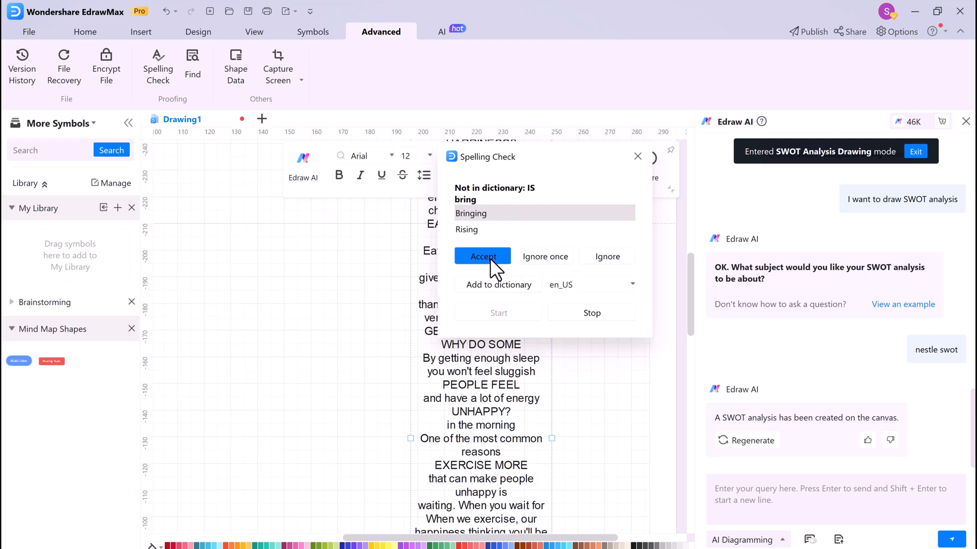